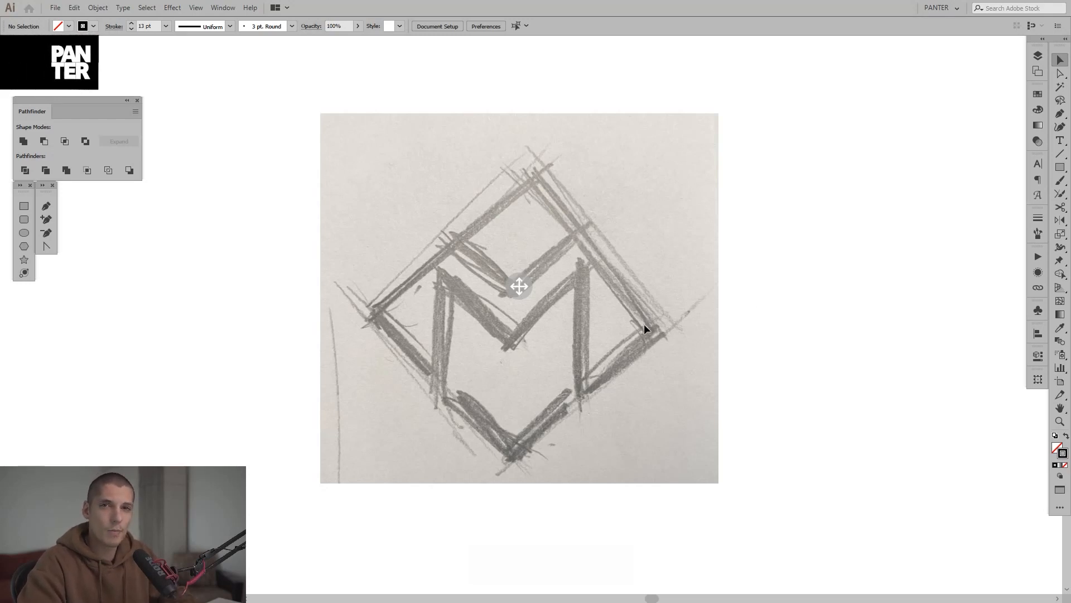
Move the sketch left and set colours to no fill with a black stroke
key(space)
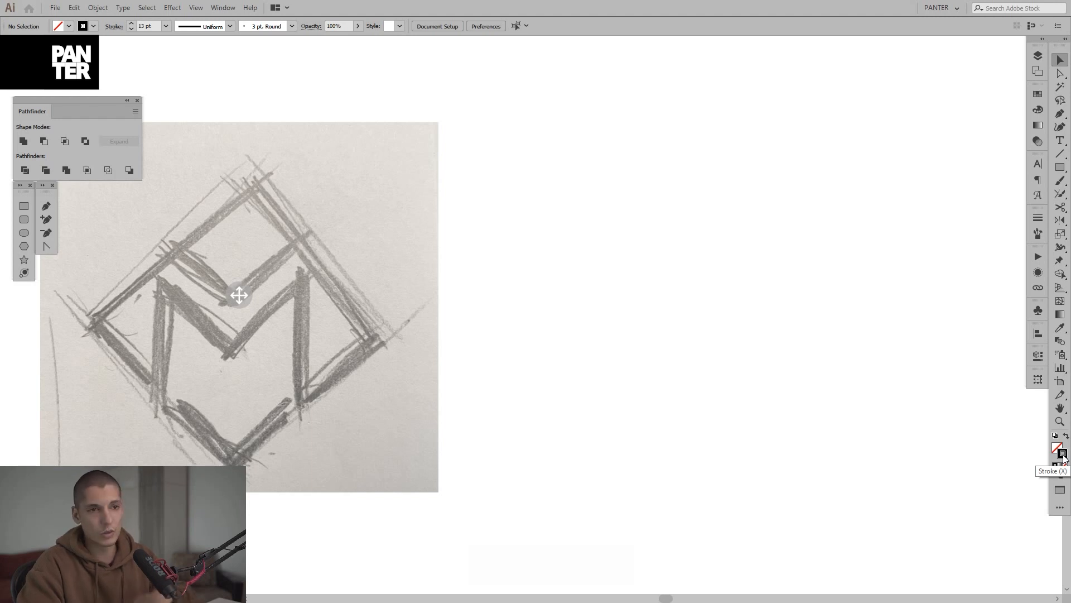
mouse_move(1061, 451)
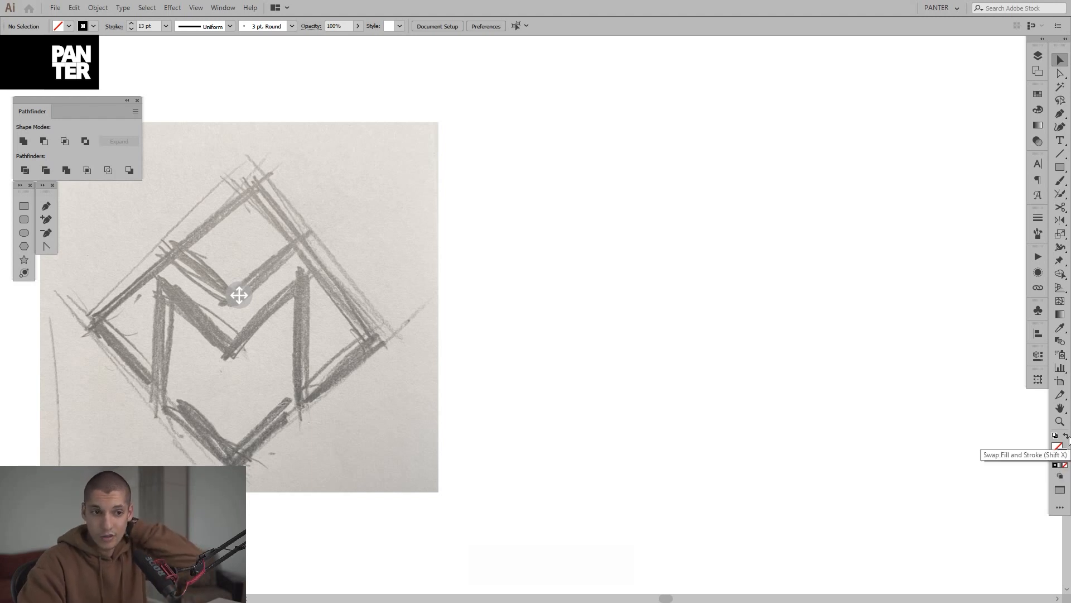
click(1058, 450)
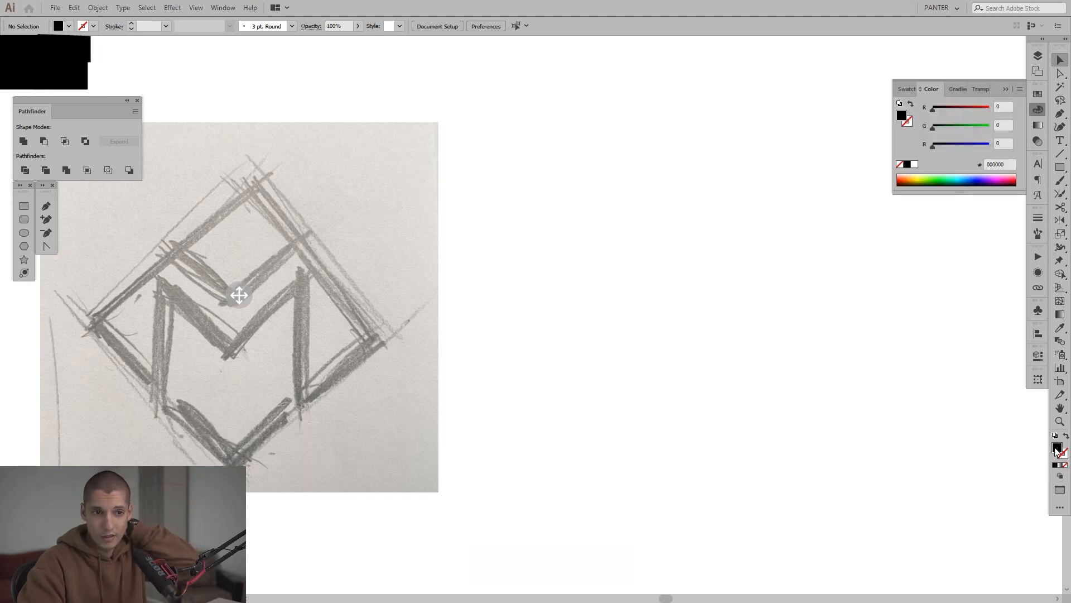
mouse_move(1061, 466)
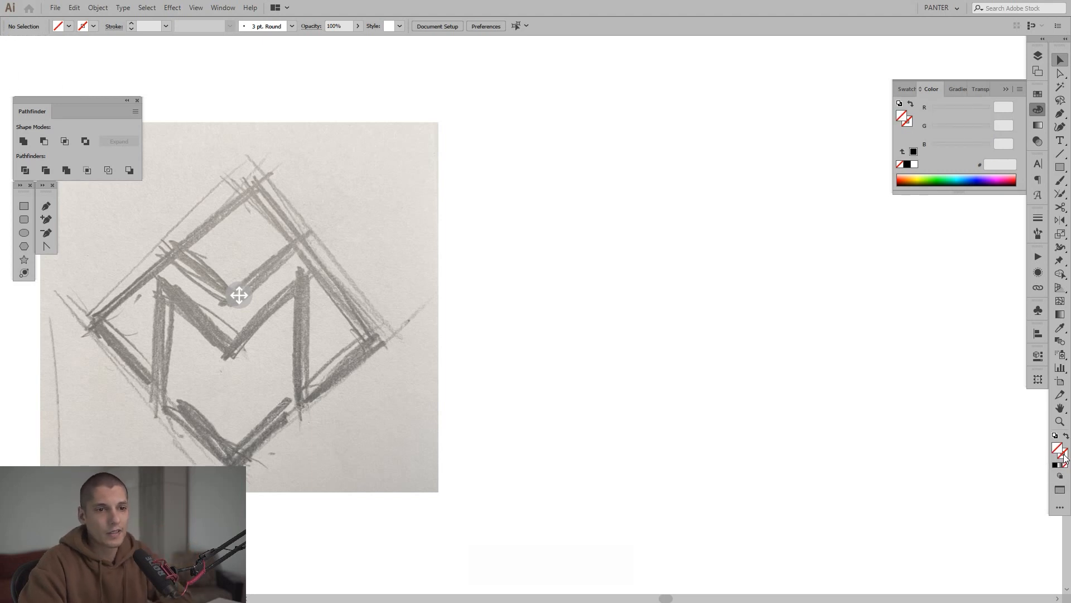
mouse_move(914, 154)
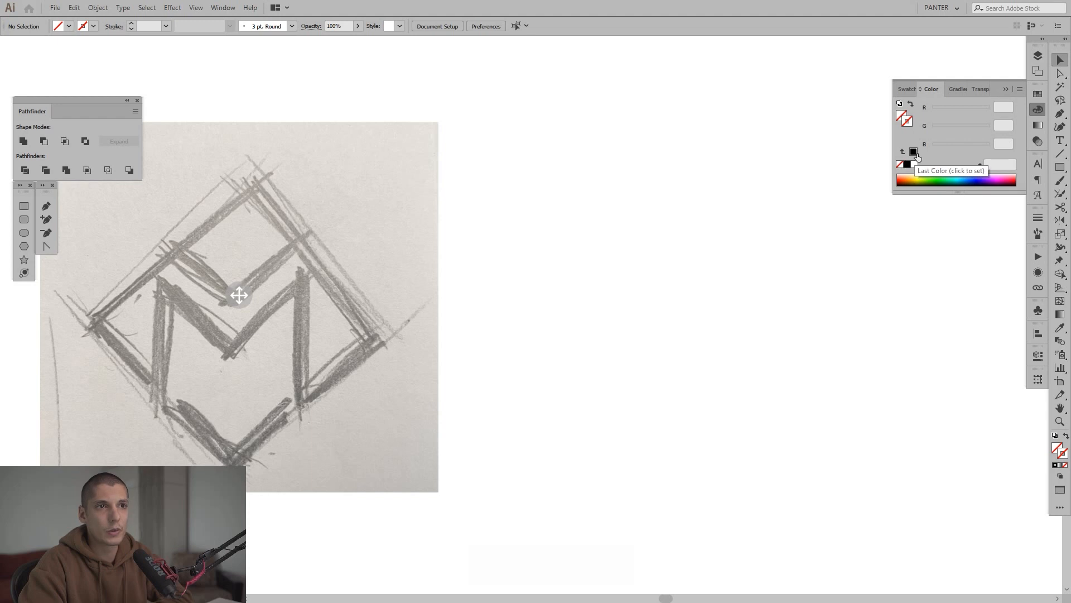
click(914, 163)
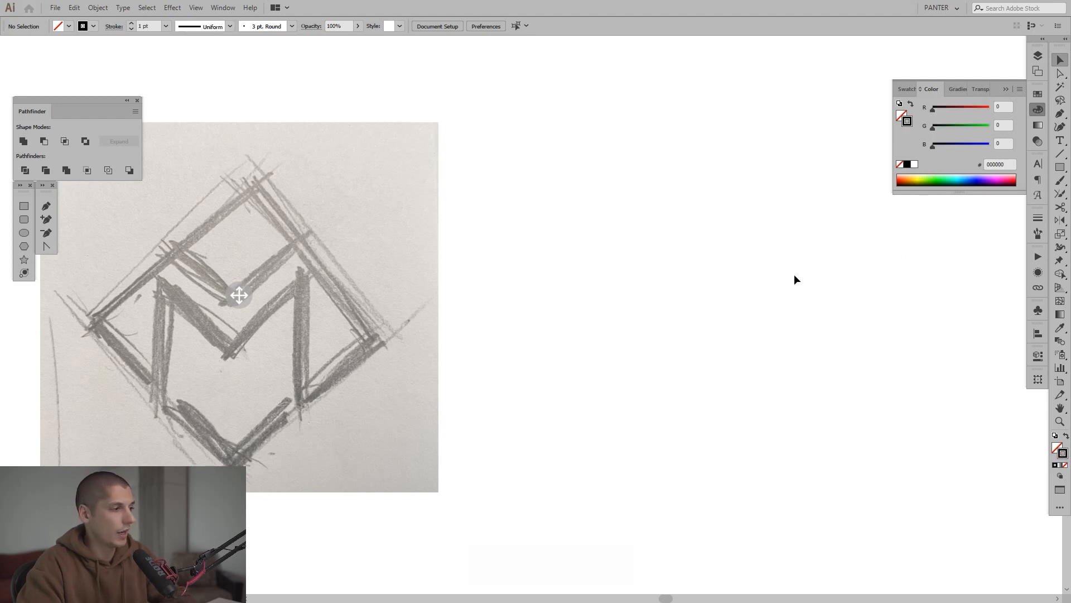
Draw a square rotated 45° into a diamond, duplicate copies and give them 17 pt strokes
click(1062, 166)
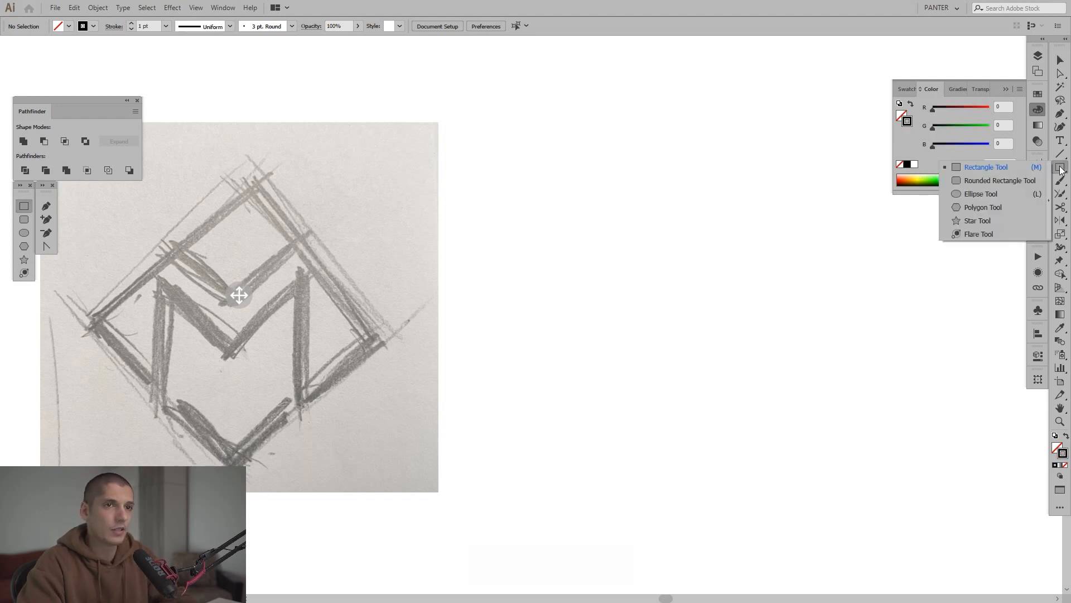
mouse_move(1017, 168)
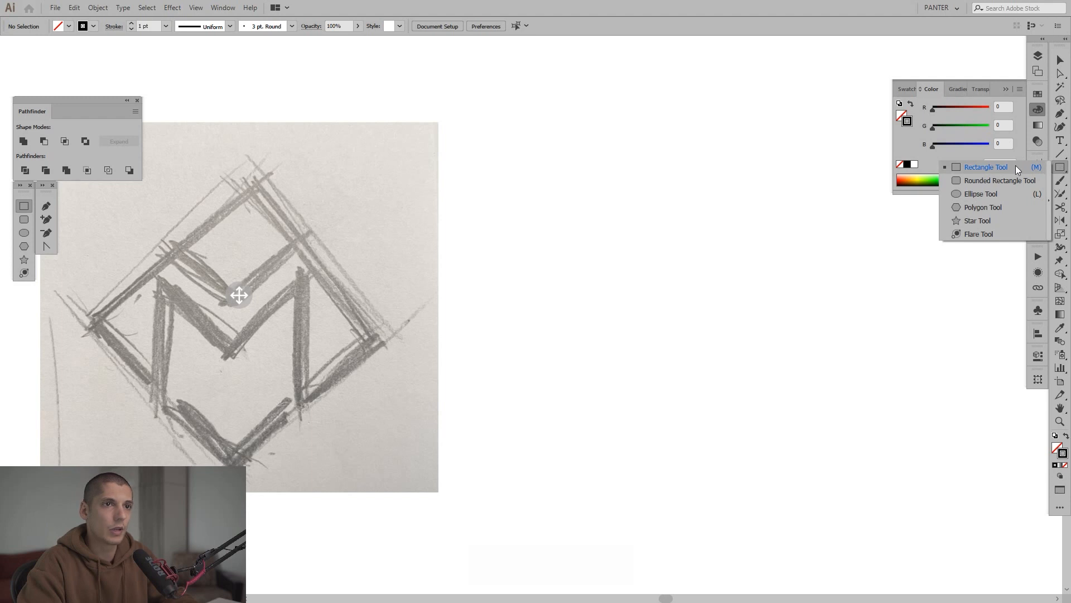
key(space)
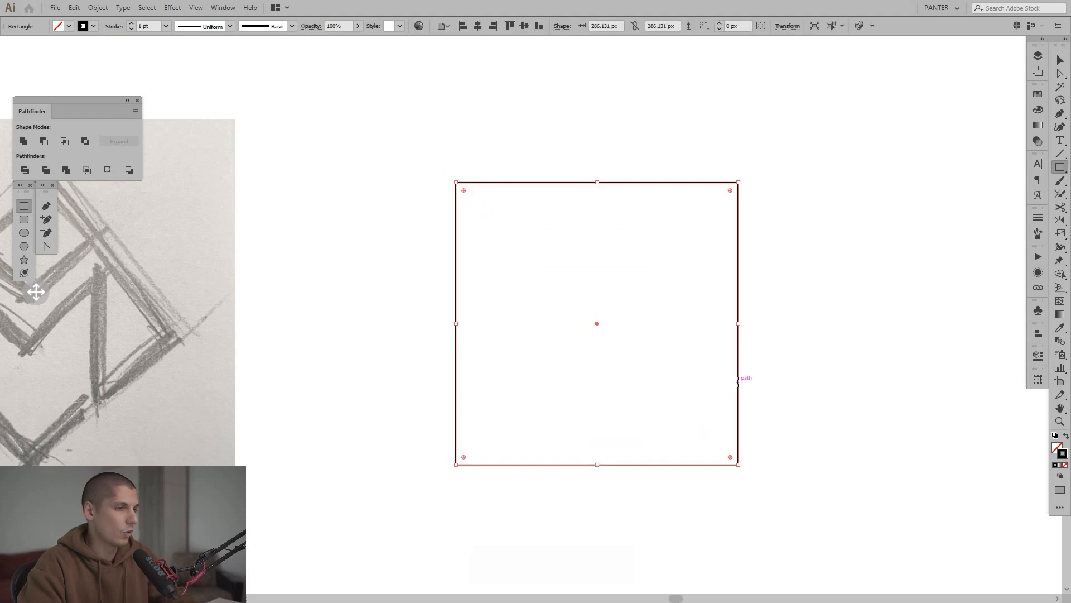
key(shift)
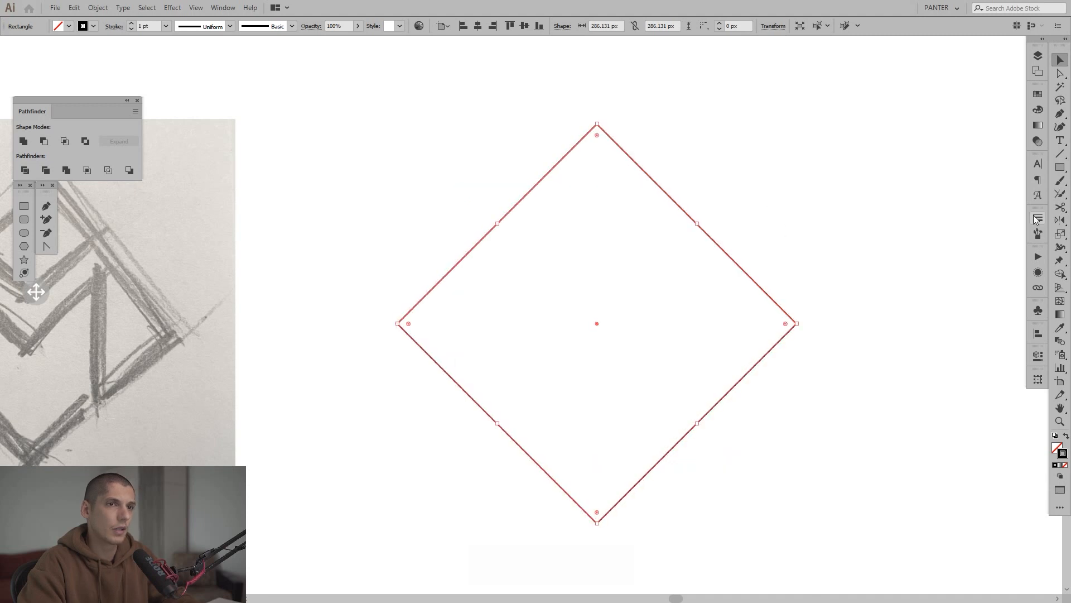
click(1037, 218)
text(17)
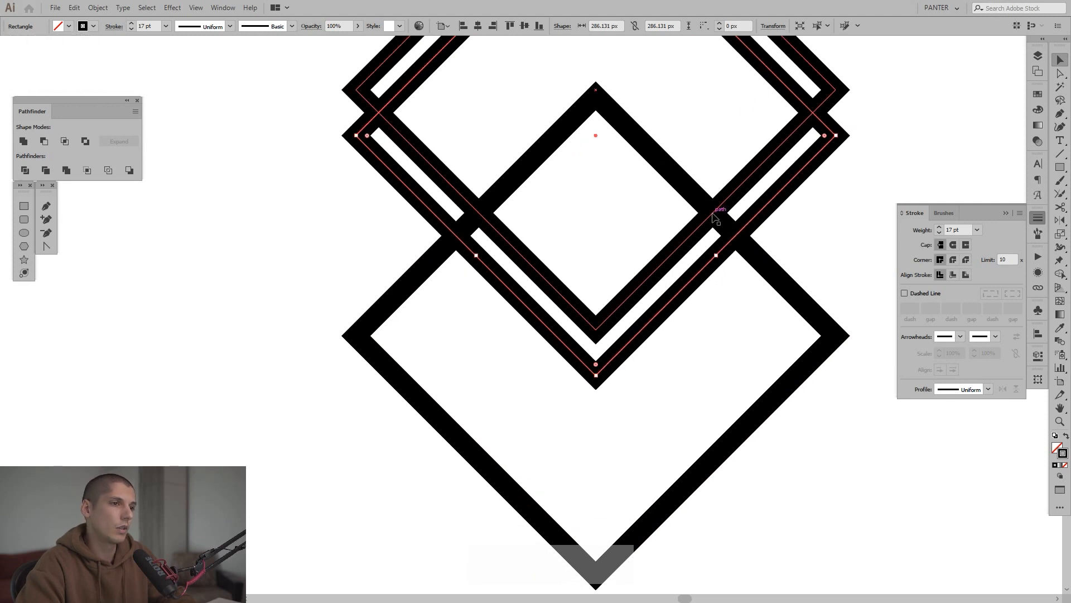
Draw a thick vertical line with the Pen tool over the left side of the frame
key(alt)
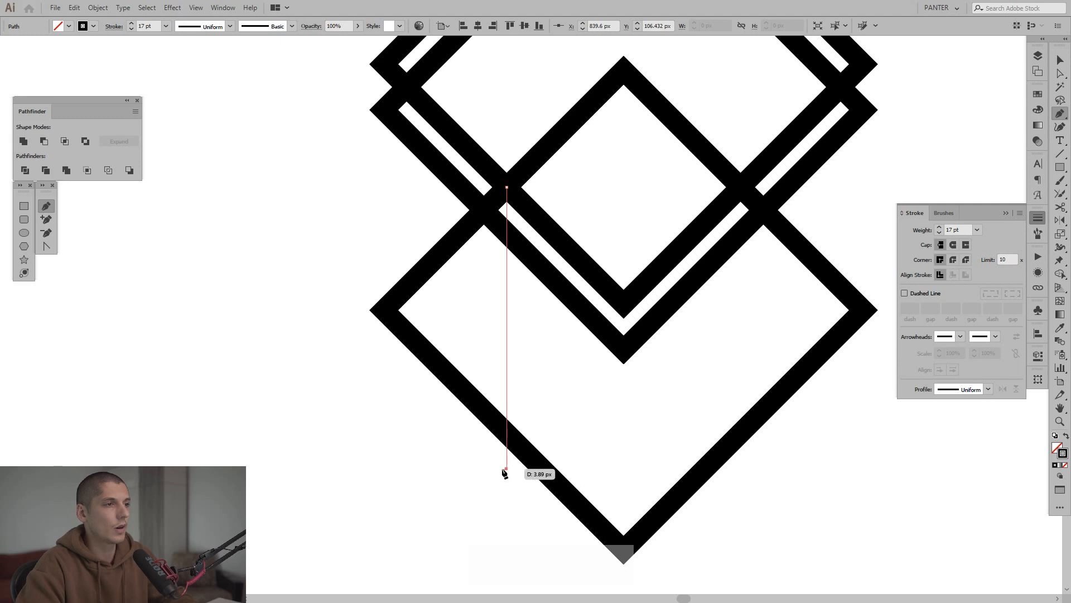
click(505, 190)
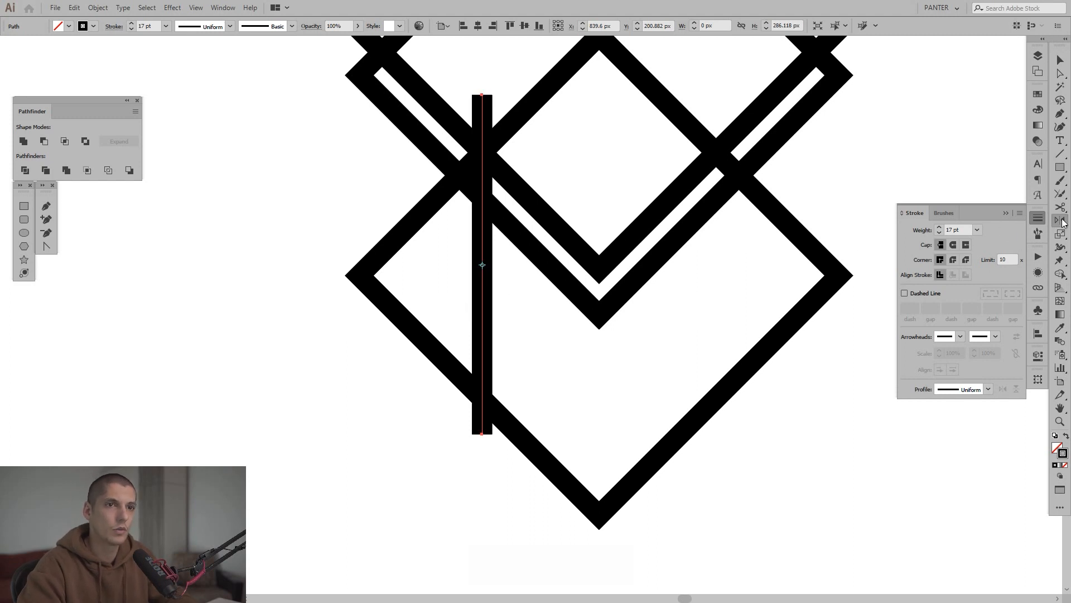
mouse_move(1064, 220)
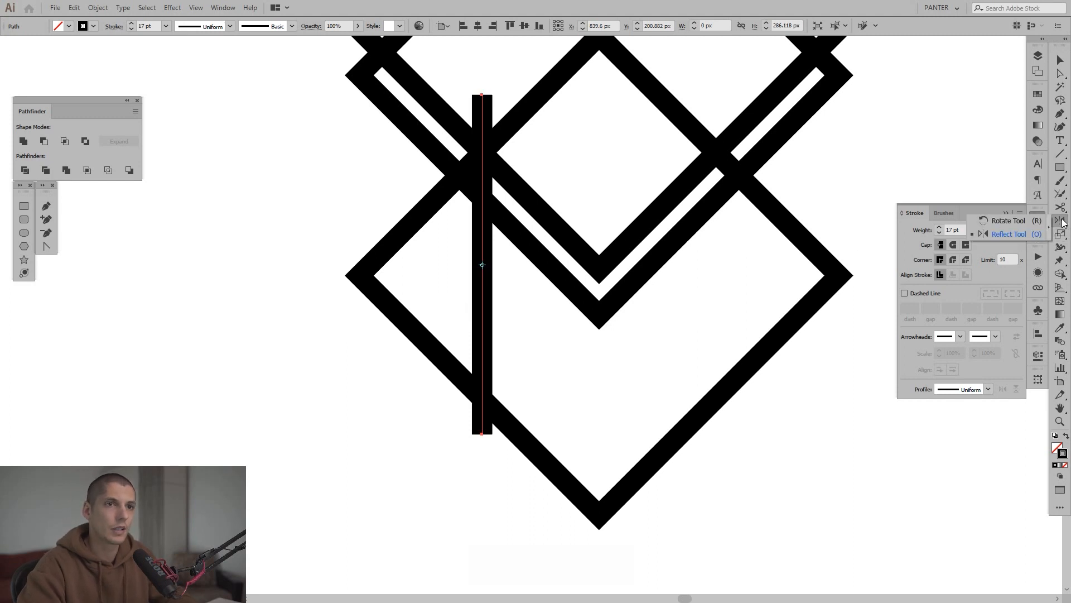
mouse_move(1014, 233)
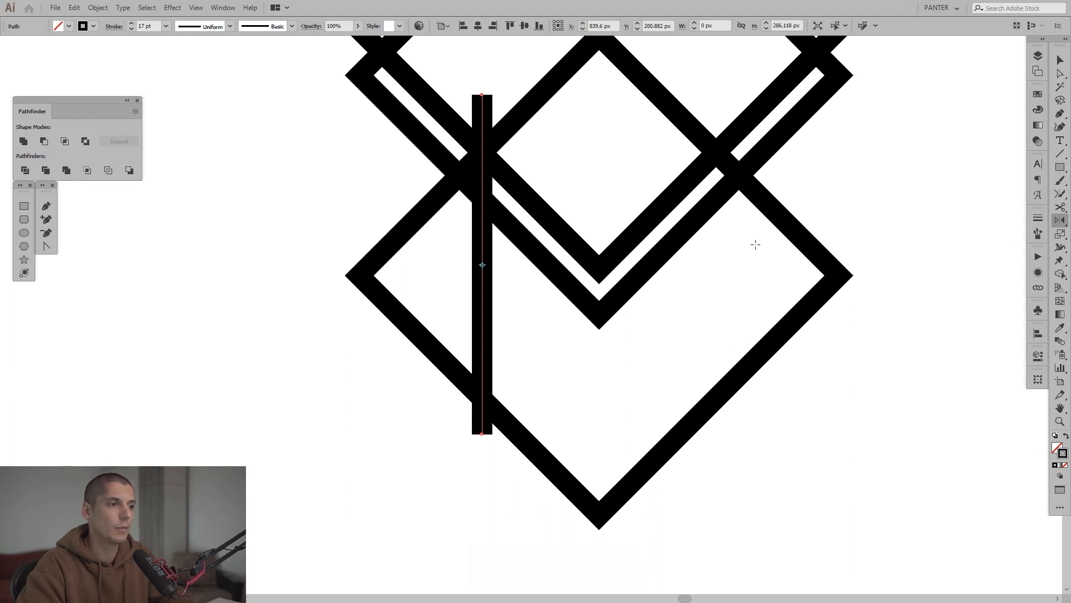
Reflect-copy the vertical bar across the centre to form the M's right leg
key(alt)
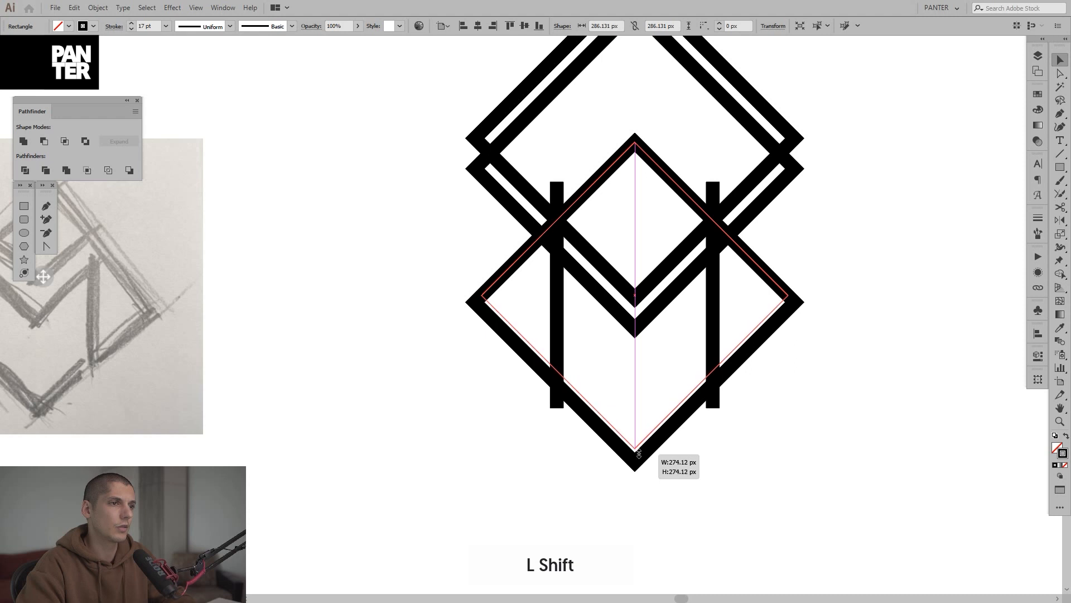
Select all paths and raise their stroke weight from 17 pt to 19 pt
key(space)
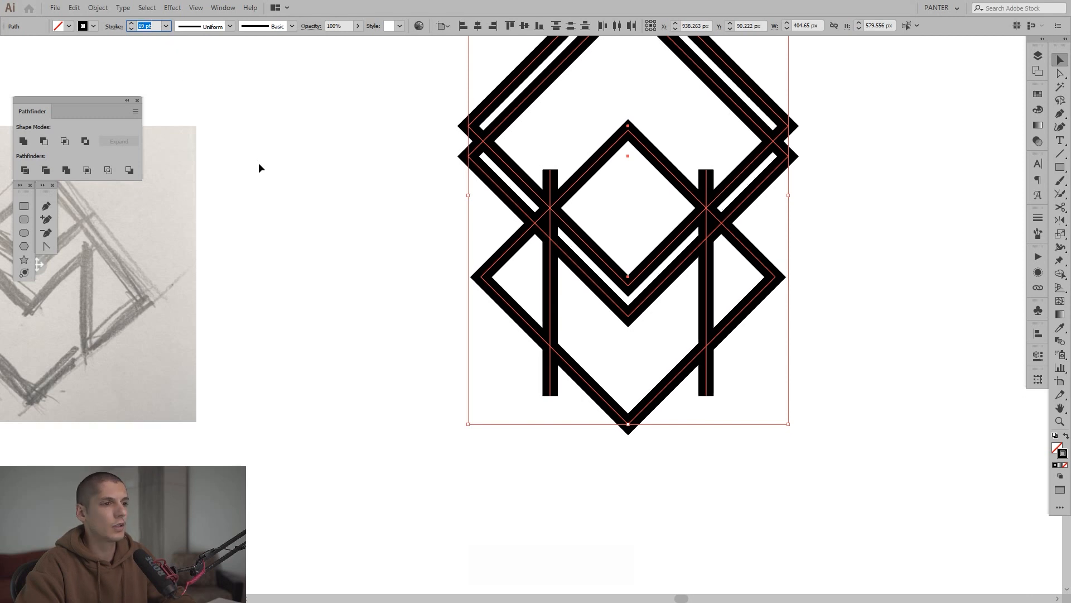
click(819, 328)
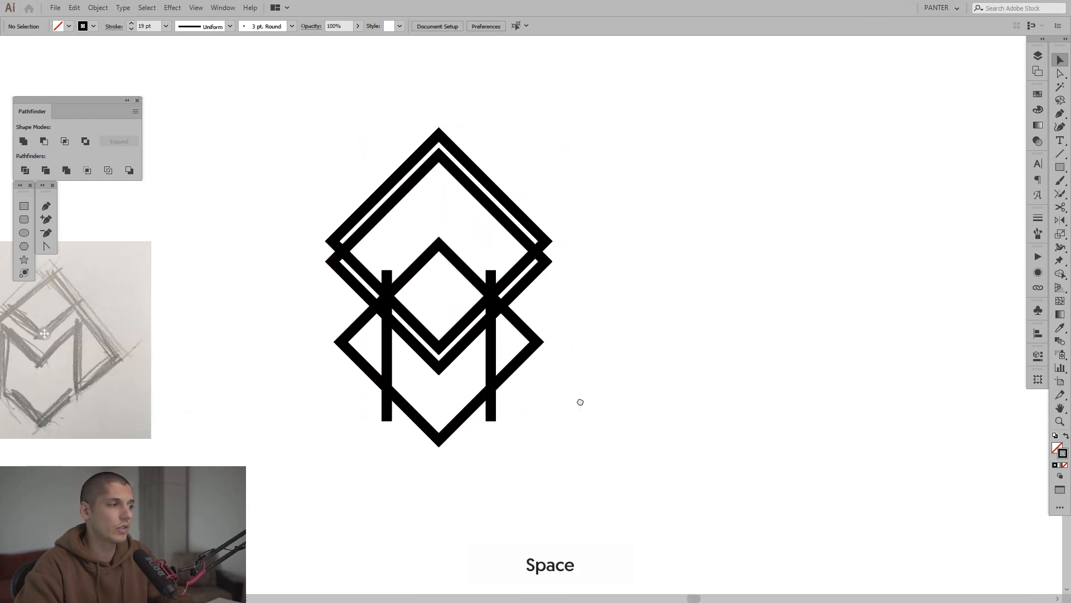
Select the whole monogram and bring up Object > Expand with Fill and Stroke checked
click(402, 321)
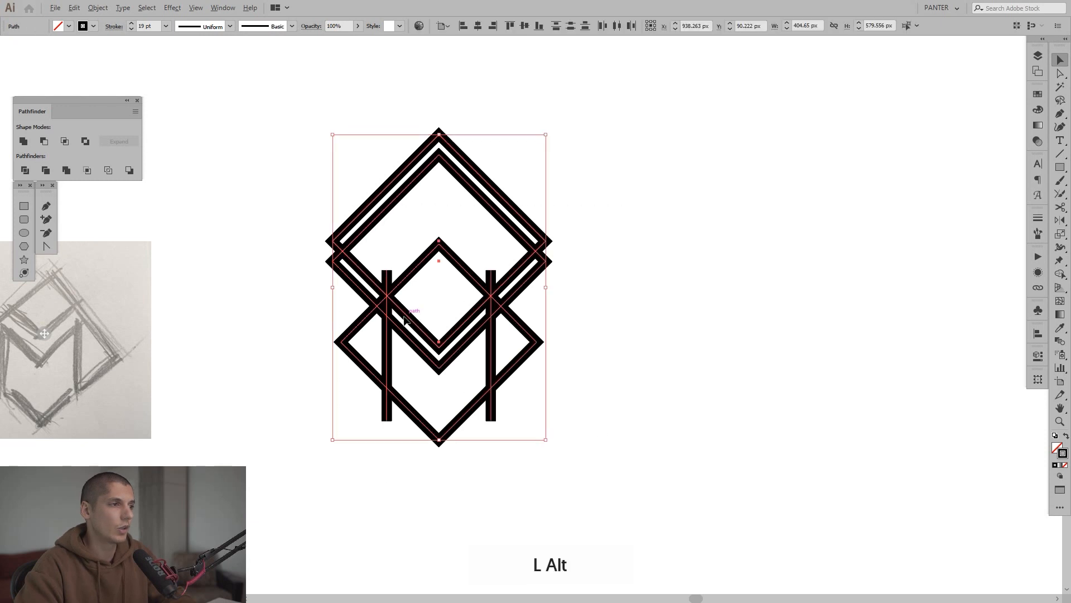
key(shift)
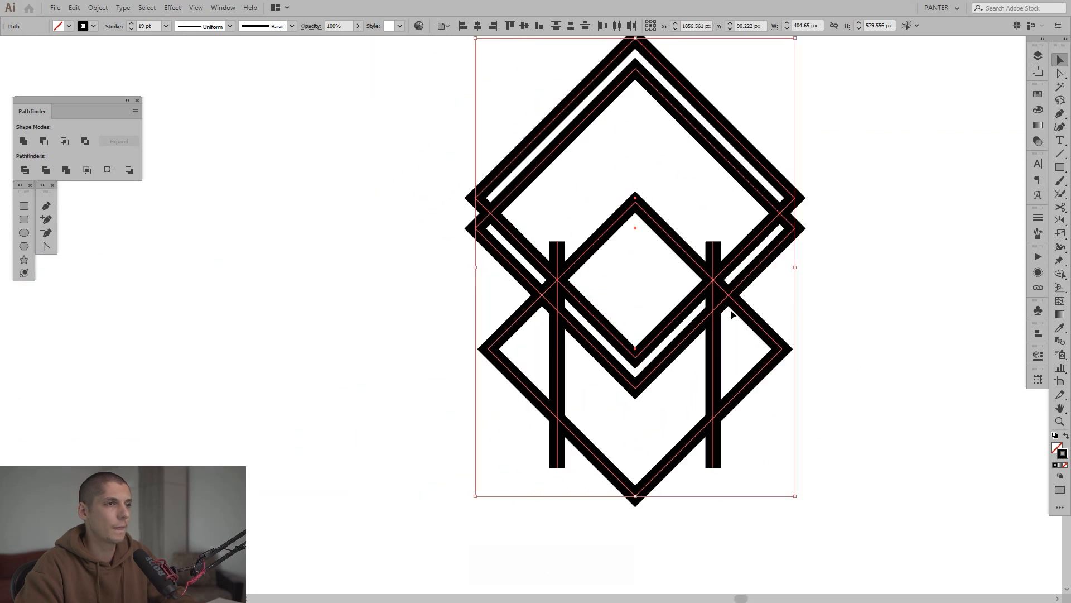
click(97, 8)
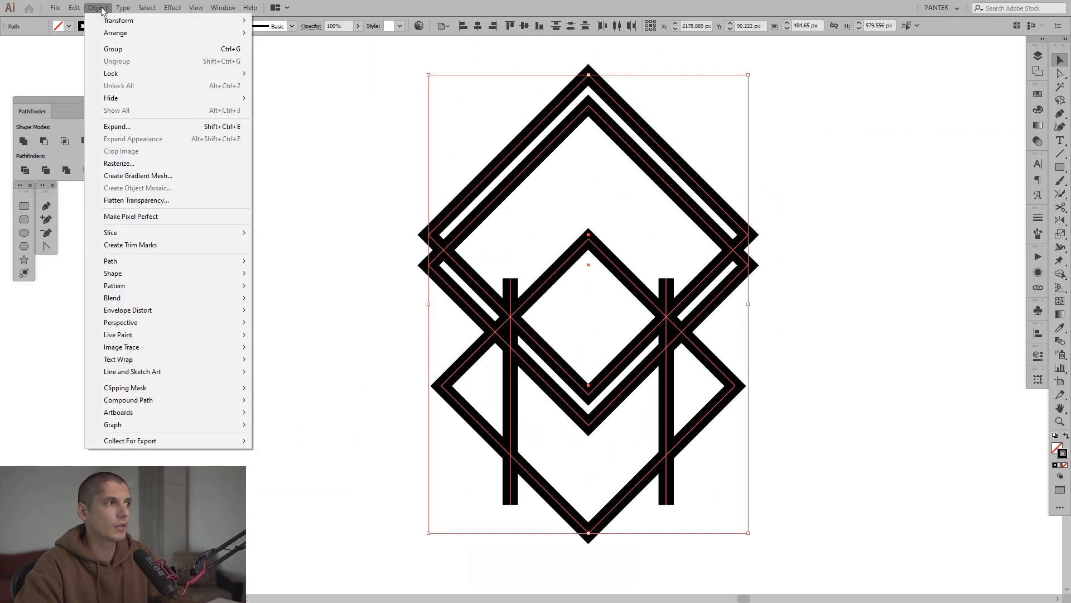
click(117, 126)
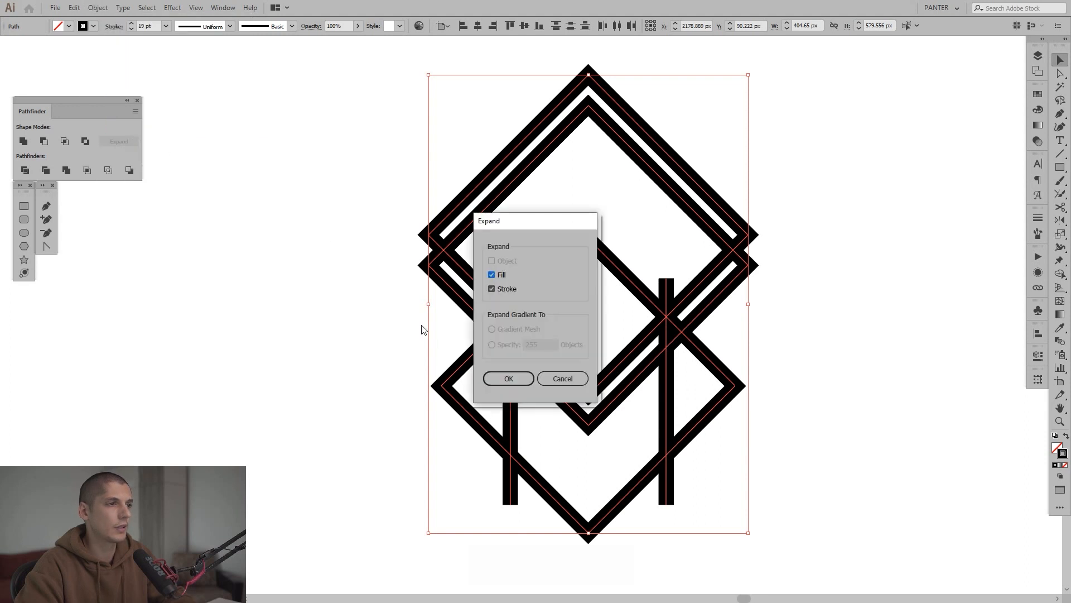
Confirm Expand so the strokes become filled shapes, then inspect the left leg crossing
click(509, 378)
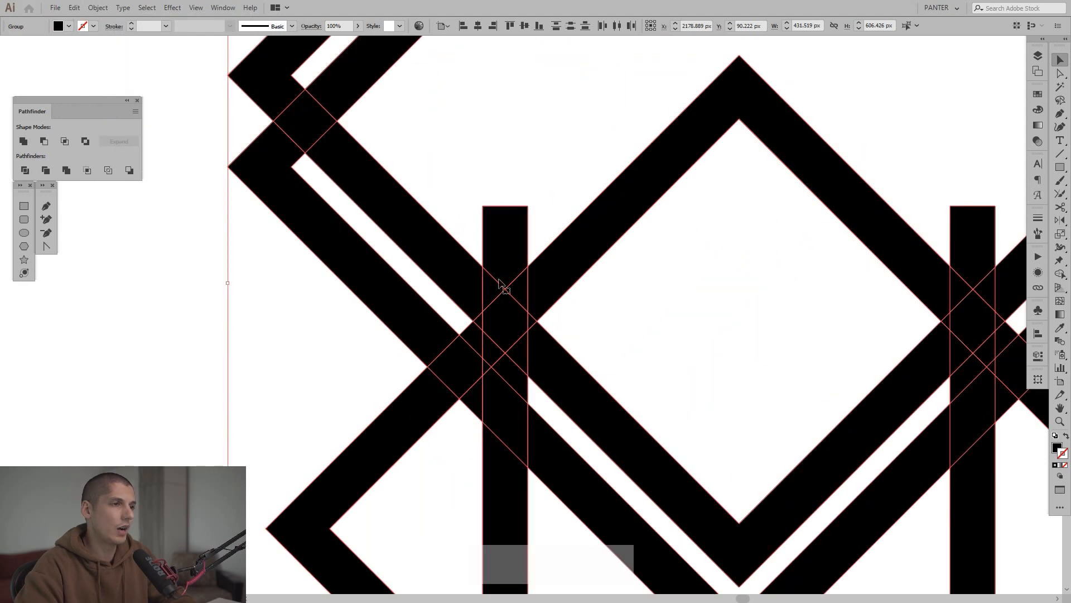
mouse_move(535, 341)
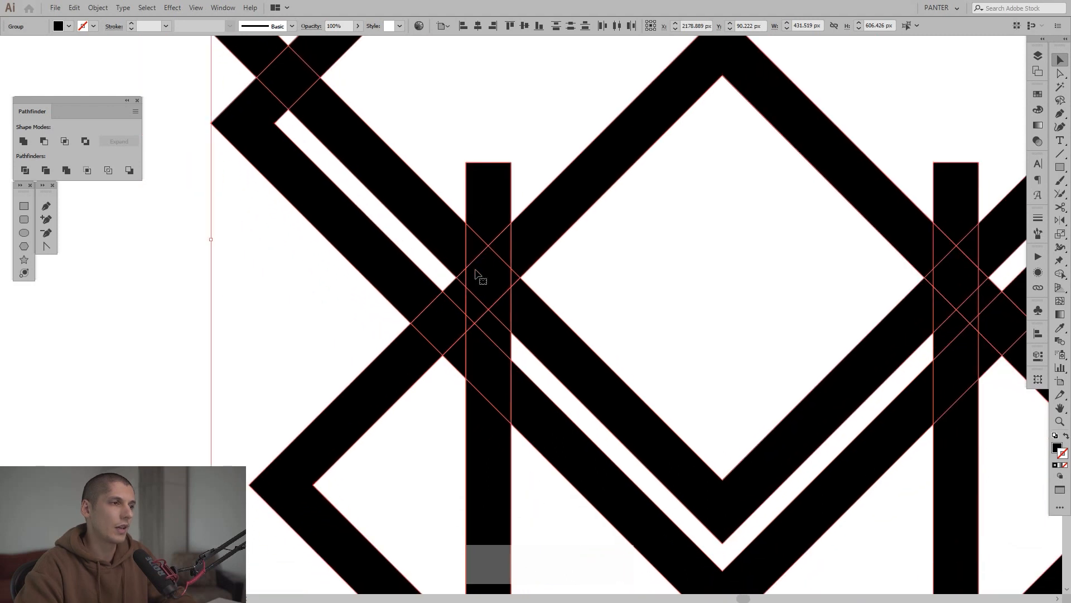
mouse_move(479, 271)
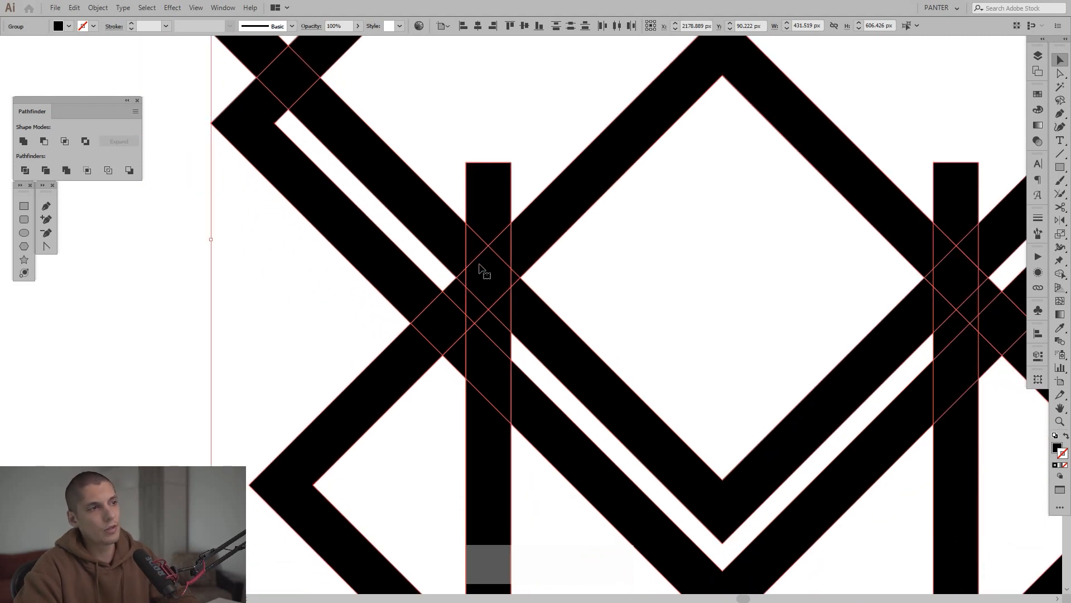
key(alt)
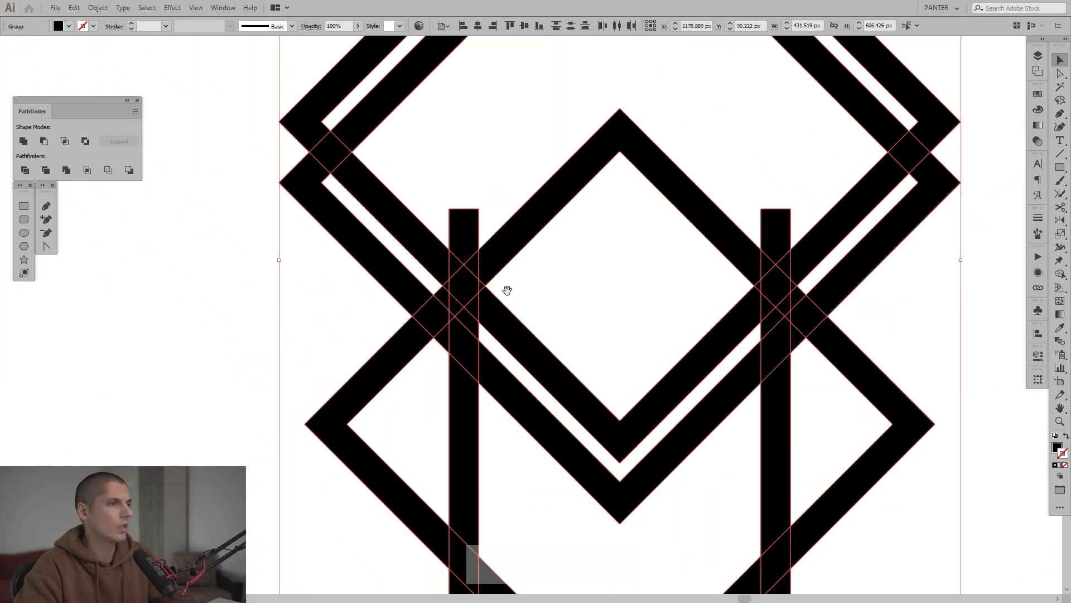
key(space)
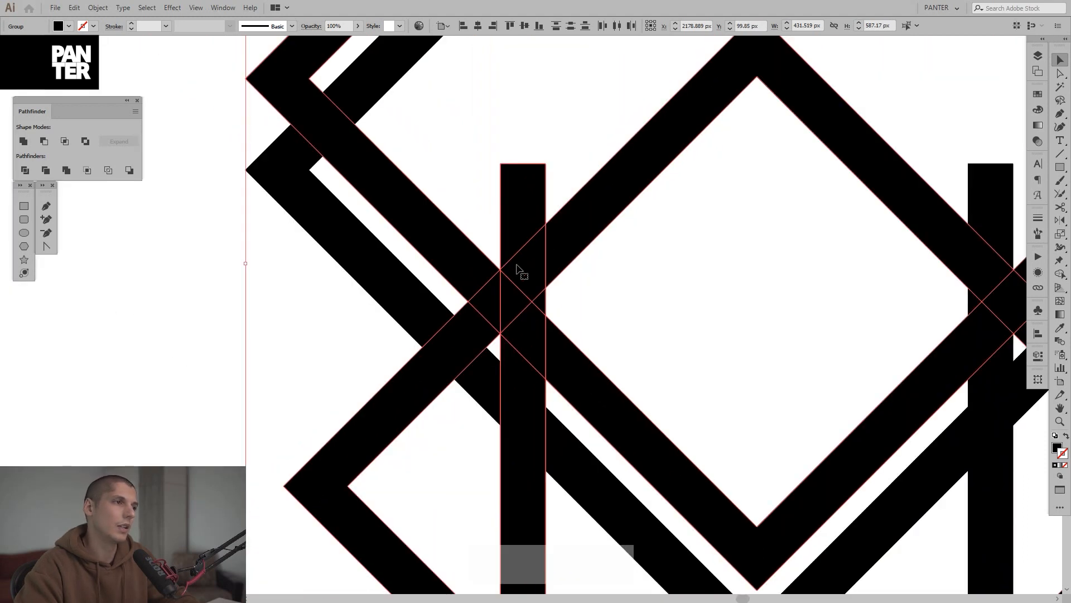
key(alt)
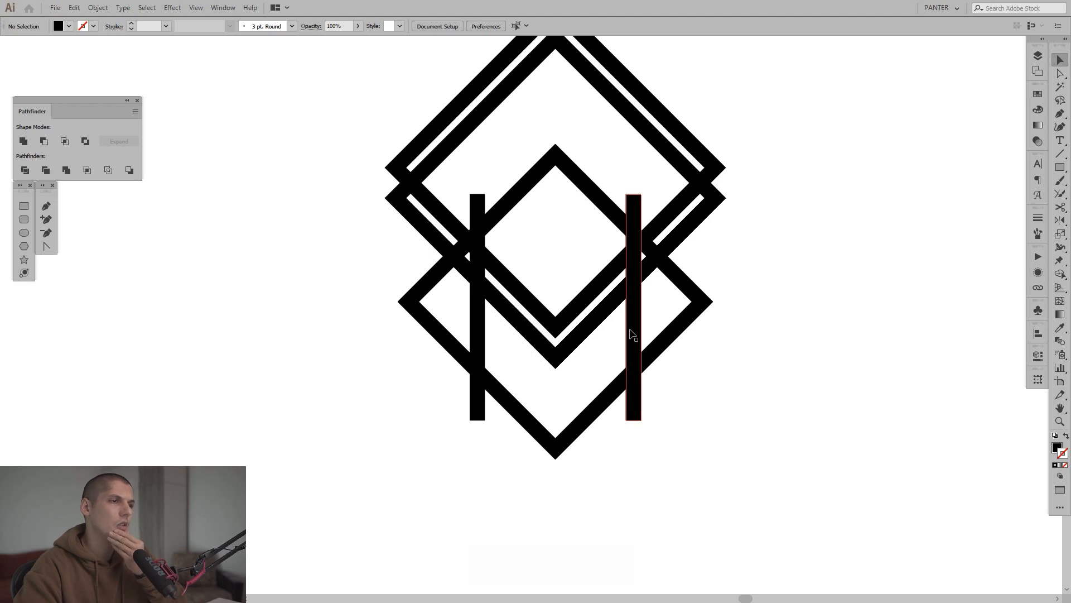
Select and delete the surplus upper rhombus outlines, leaving one diamond frame
click(653, 310)
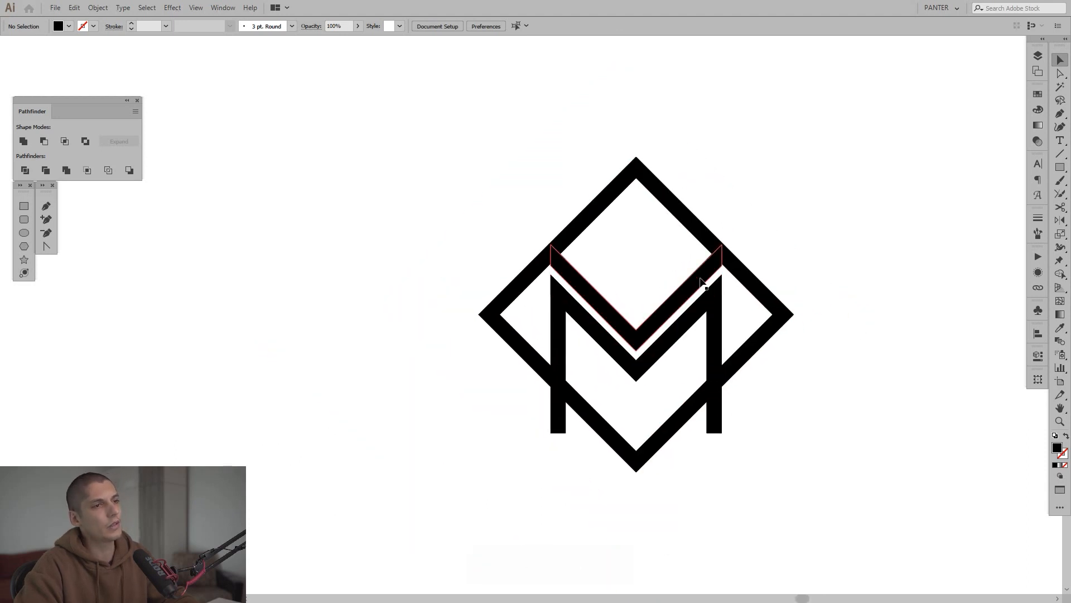
mouse_move(635, 332)
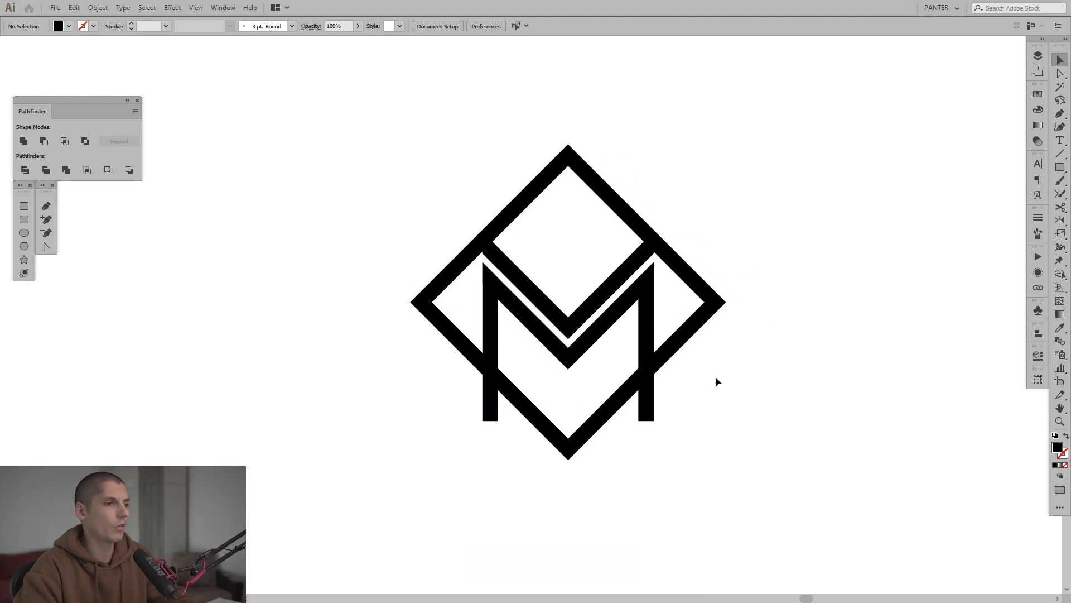
mouse_move(731, 383)
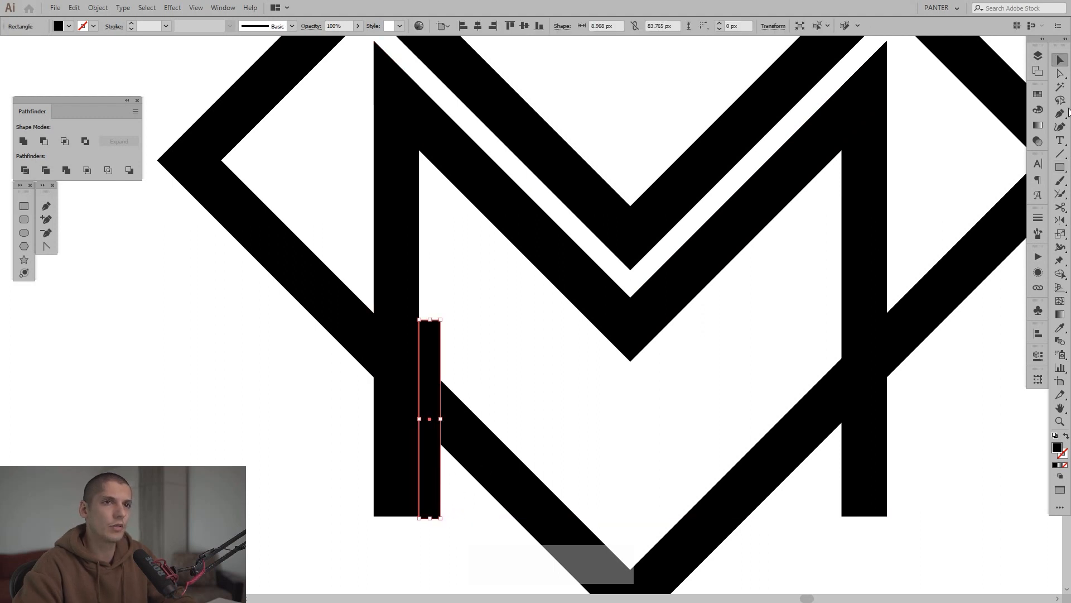
Draw a narrow rectangle against the inside of the M's left leg
click(1060, 166)
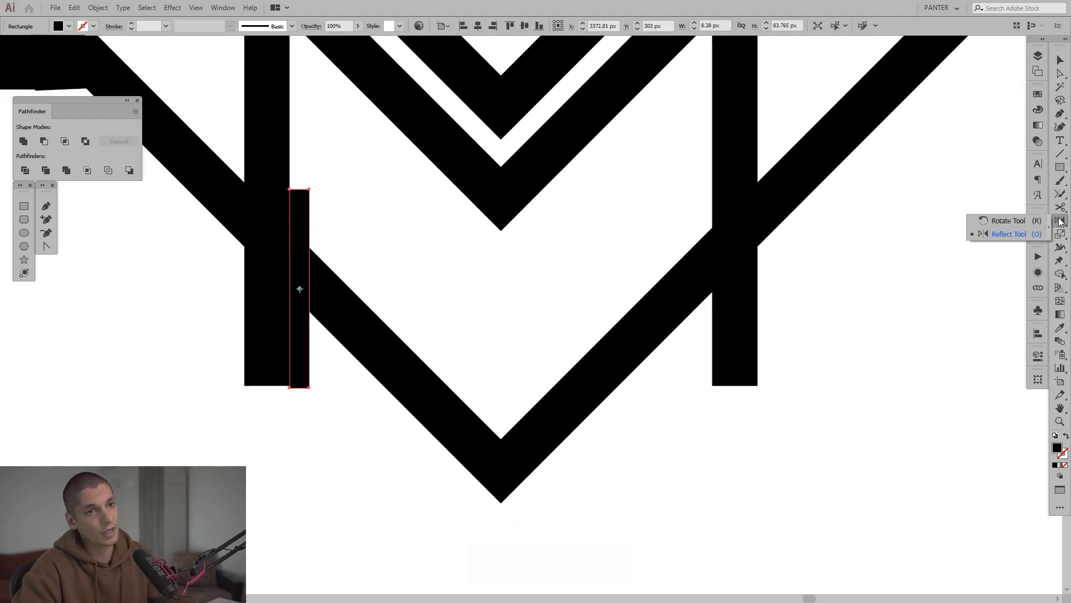
key(alt)
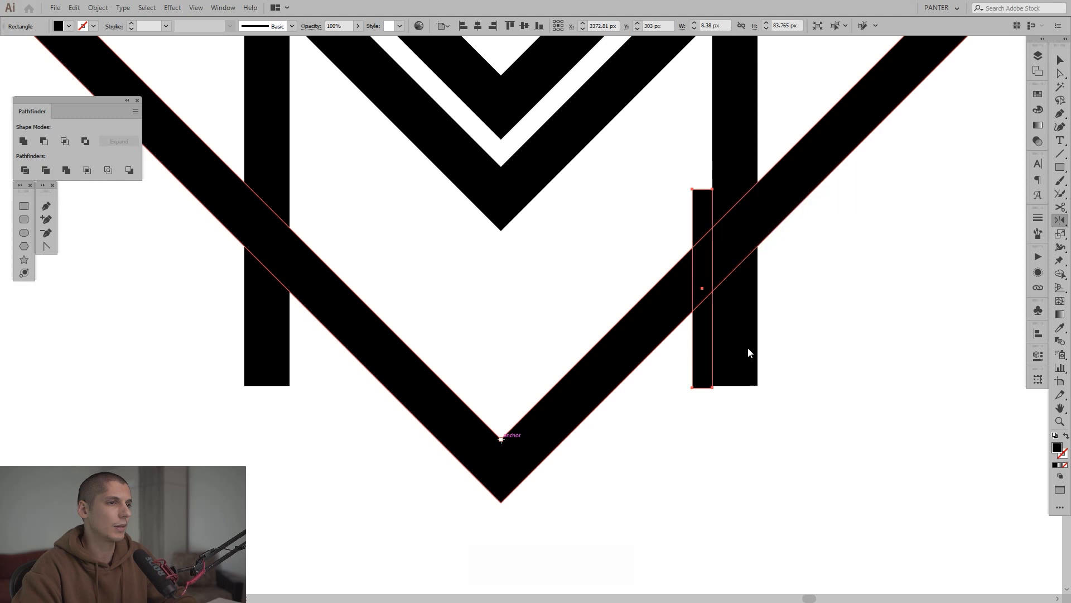
Reflect-copy the rectangle to the right leg and cut gaps where the V crosses both legs with Shape Builder
key(shift)
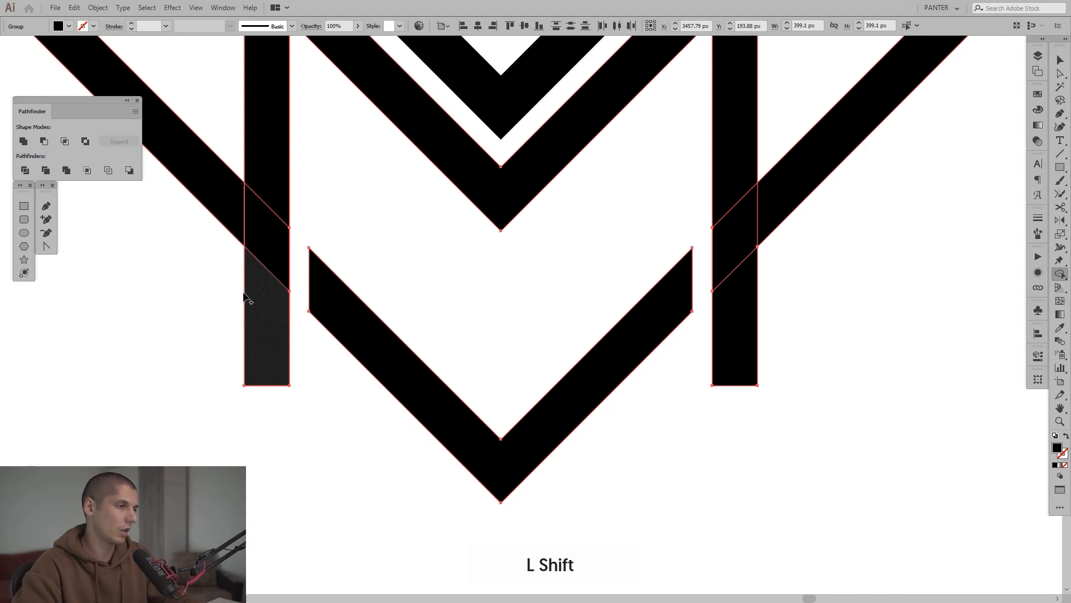
click(736, 339)
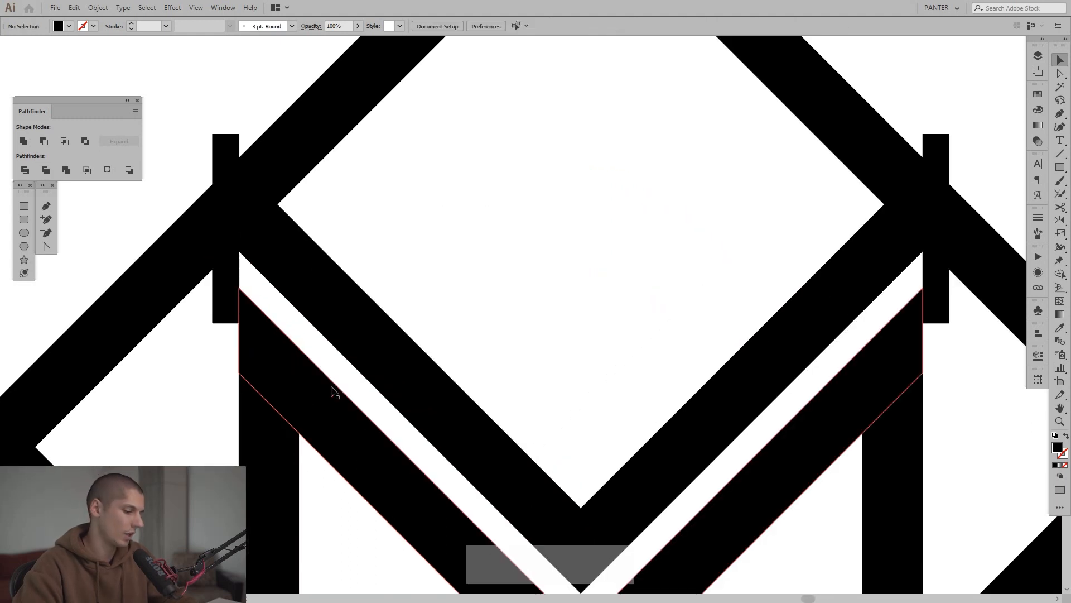
Position narrow diagonal bars over the frame crossings at both top corners of the M
click(335, 390)
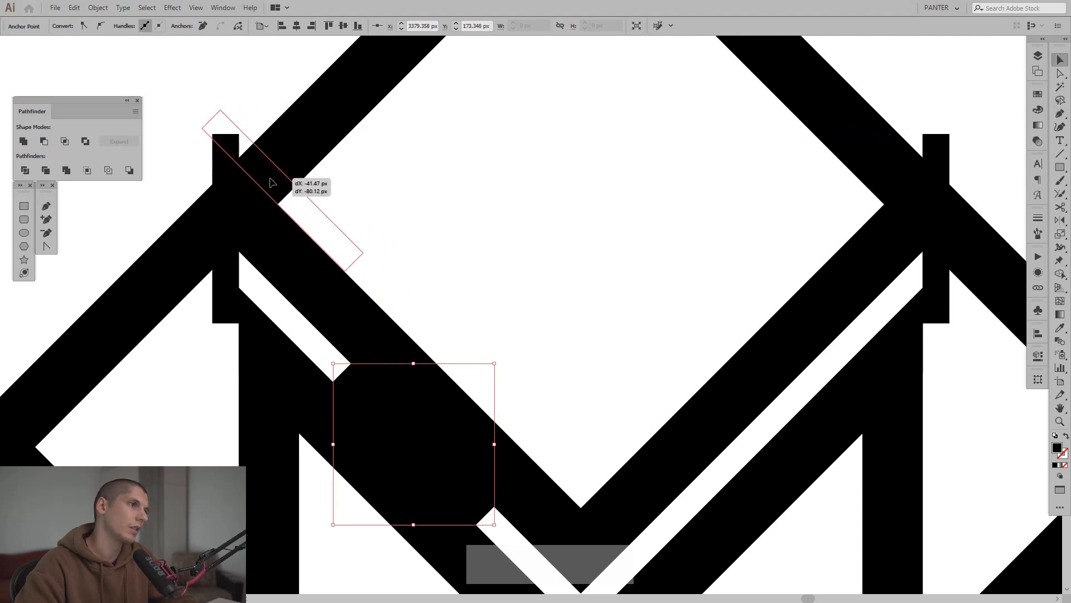
key(space)
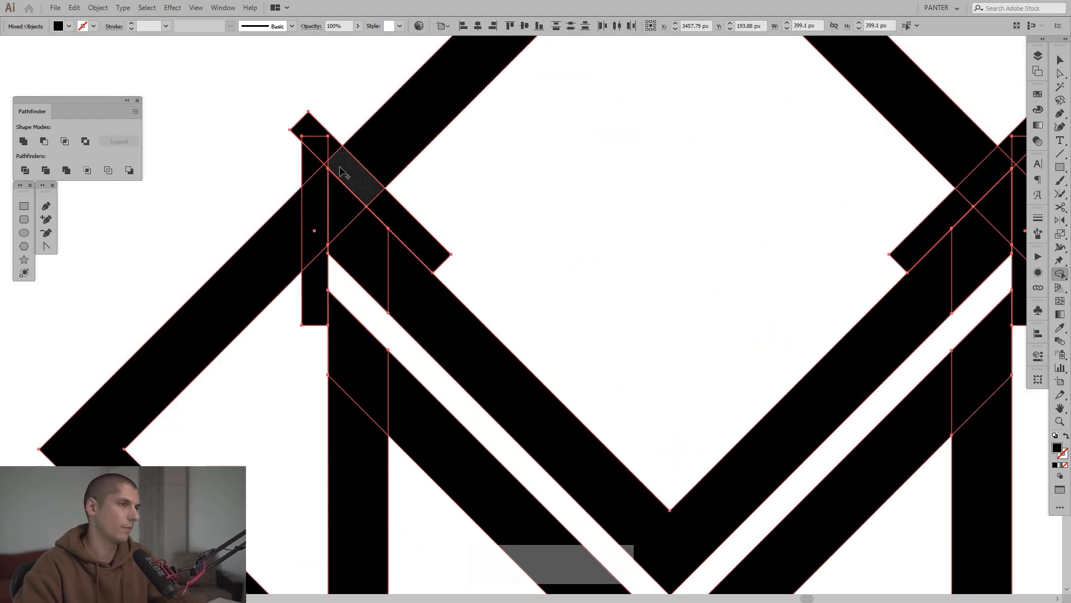
Cut gaps into the frame at the M's top corners, leaving a slim bar in the right leg
key(alt)
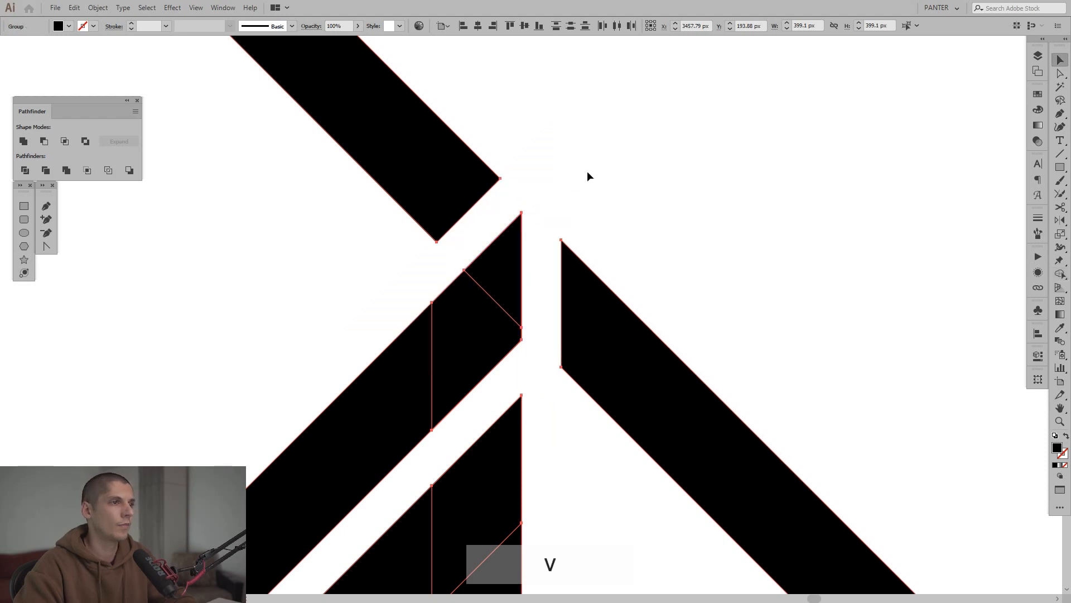
key(space)
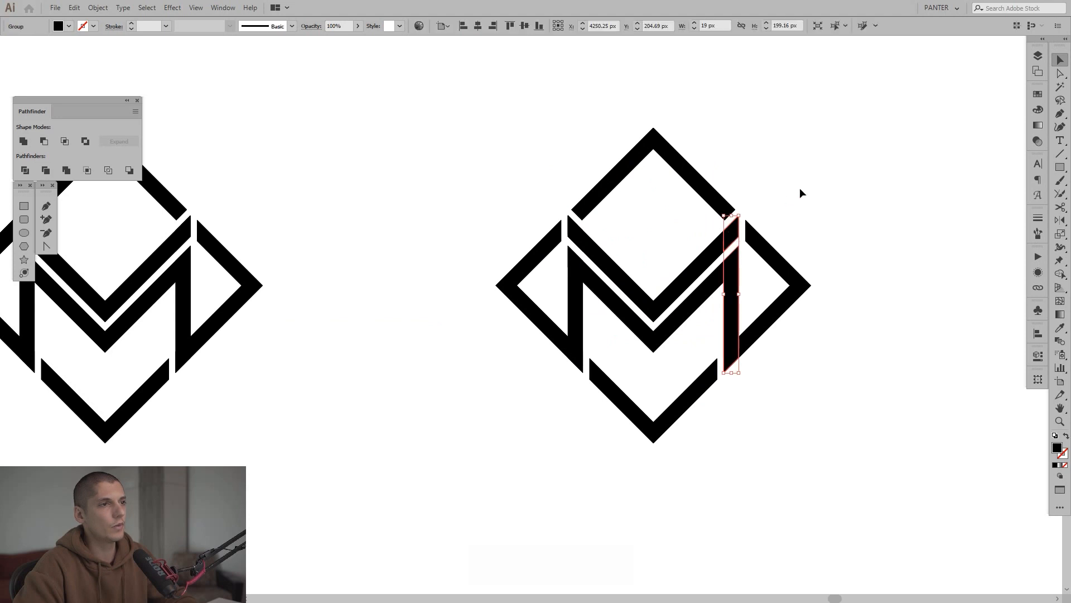
Release the merged monogram's compound path into separate pieces via the context menu
right_click(683, 295)
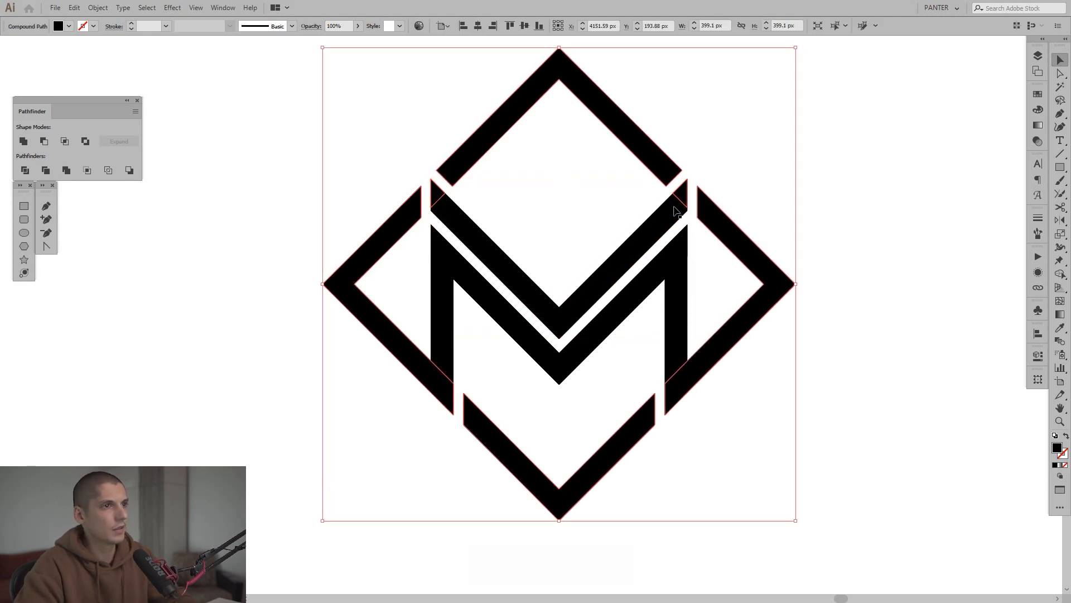
right_click(676, 211)
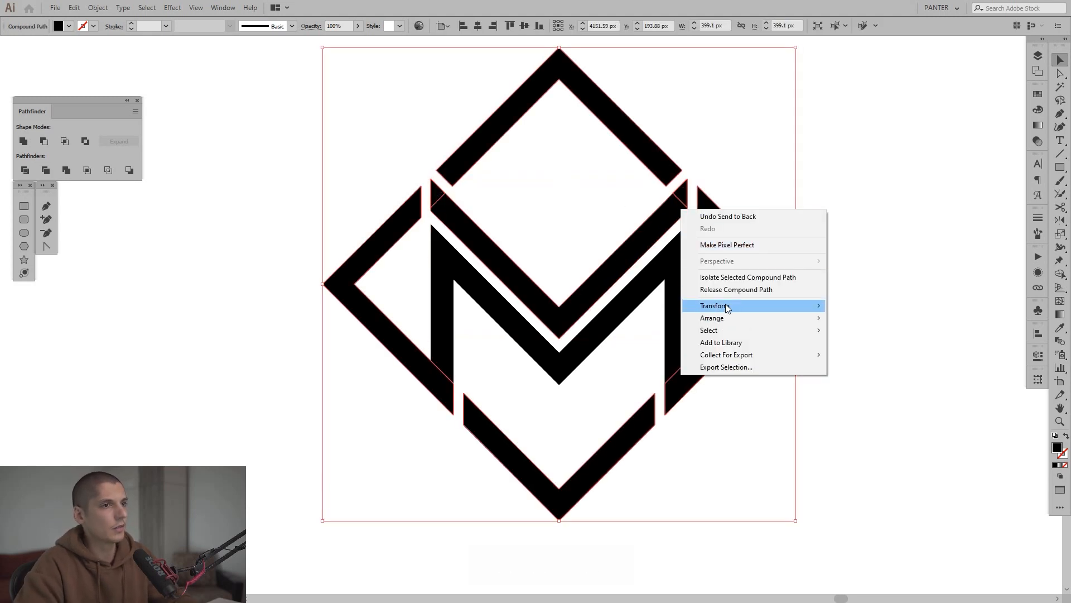
click(736, 289)
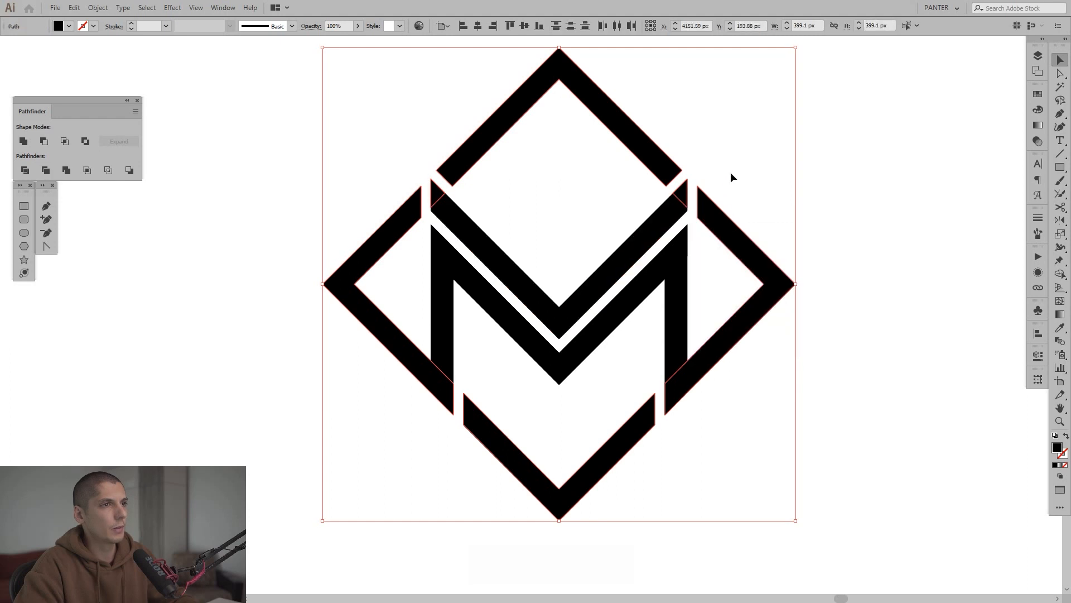
Remove the stray sliver above the M and leftover cutting pieces near the right leg
click(438, 198)
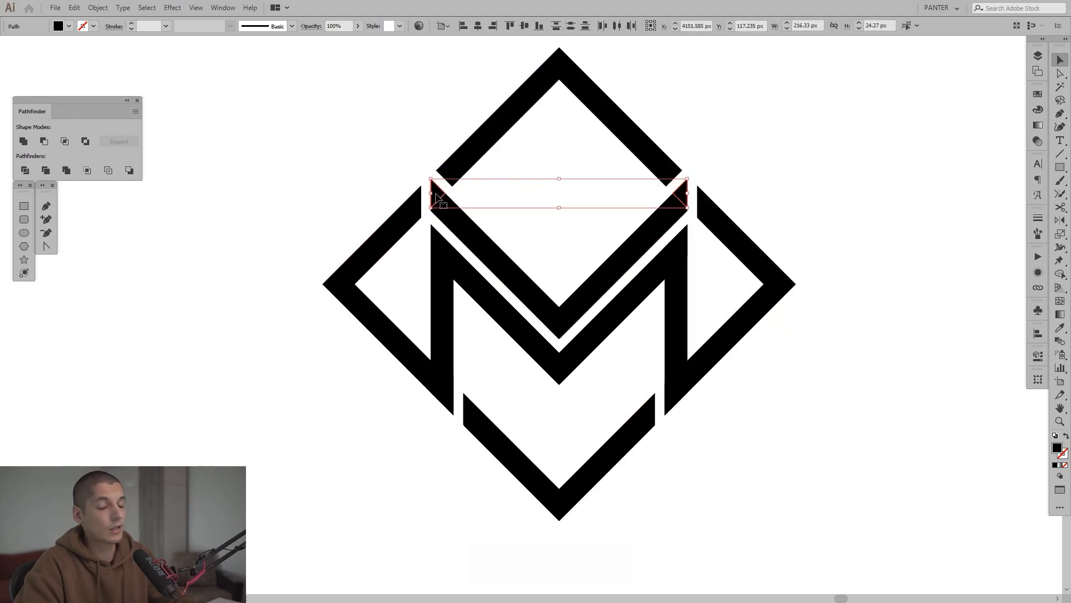
click(894, 223)
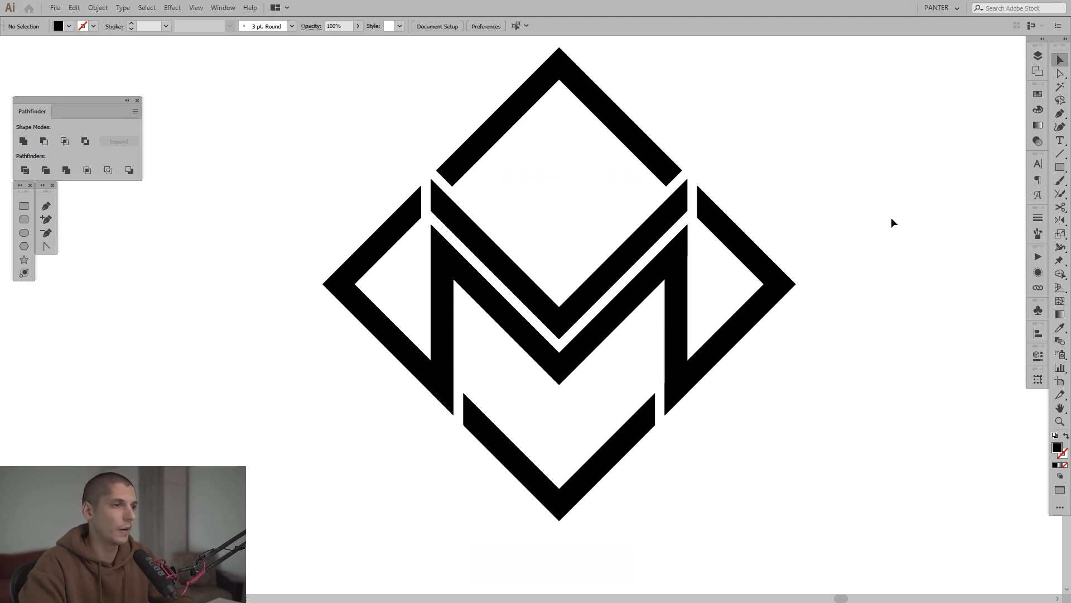
mouse_move(888, 214)
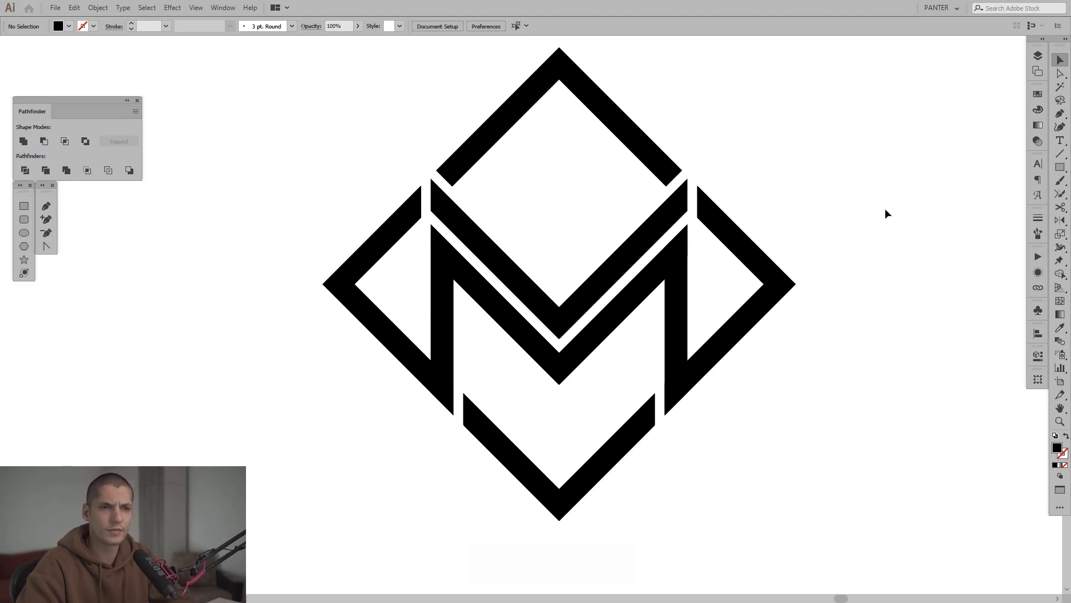
click(1061, 277)
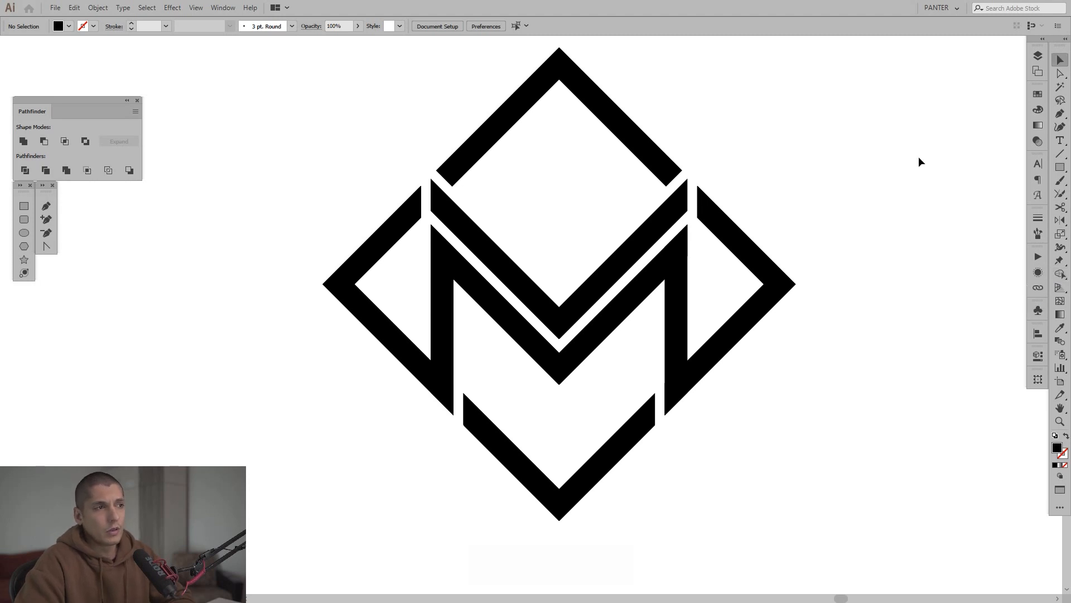
mouse_move(689, 290)
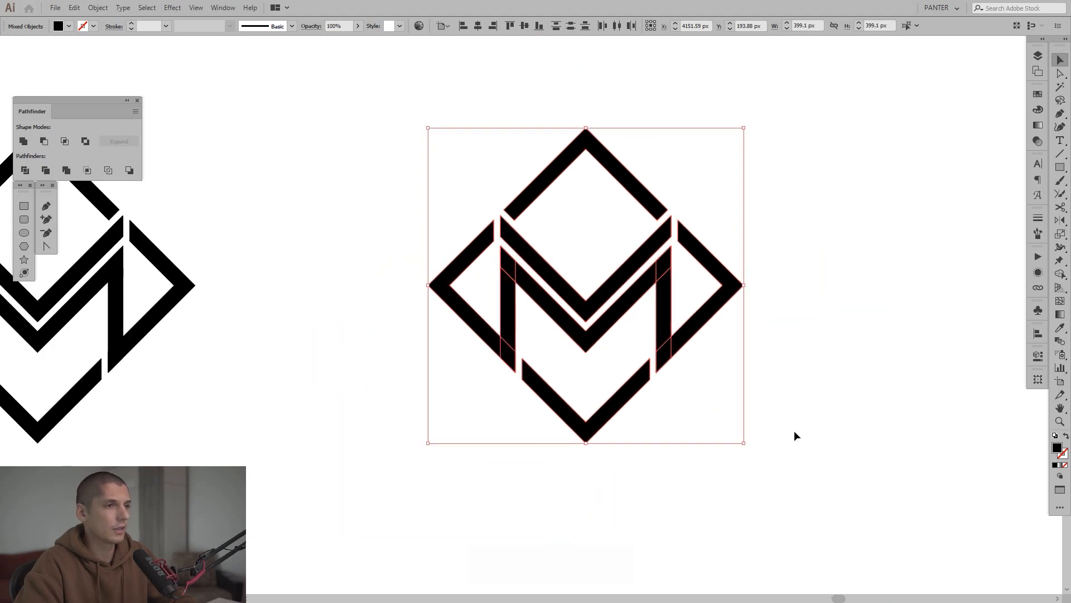
Unite the selected monogram pieces into merged M legs and frame sides with Pathfinder
key(space)
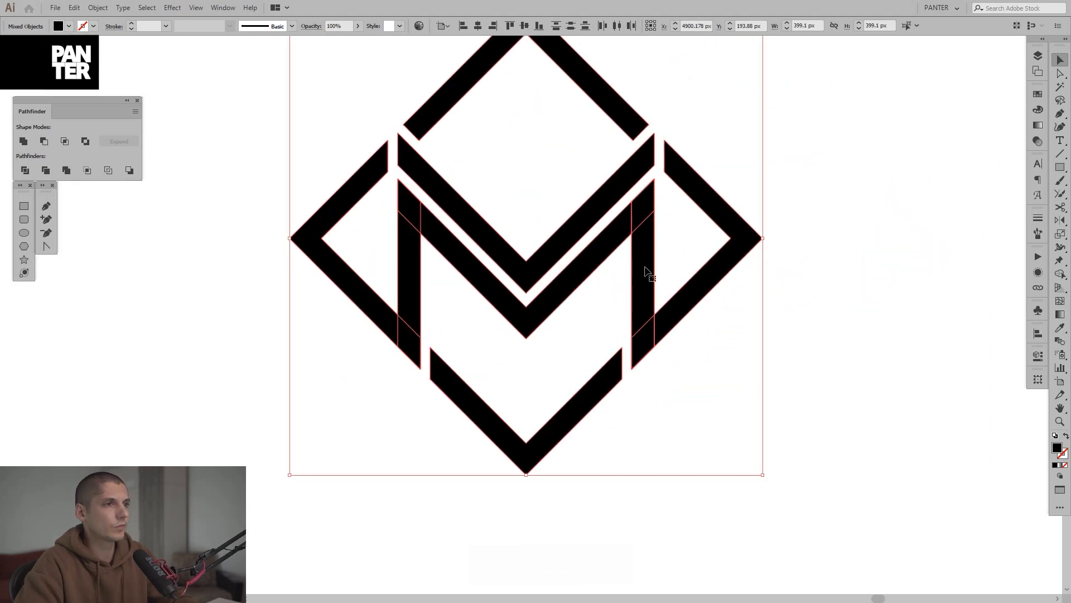
mouse_move(23, 141)
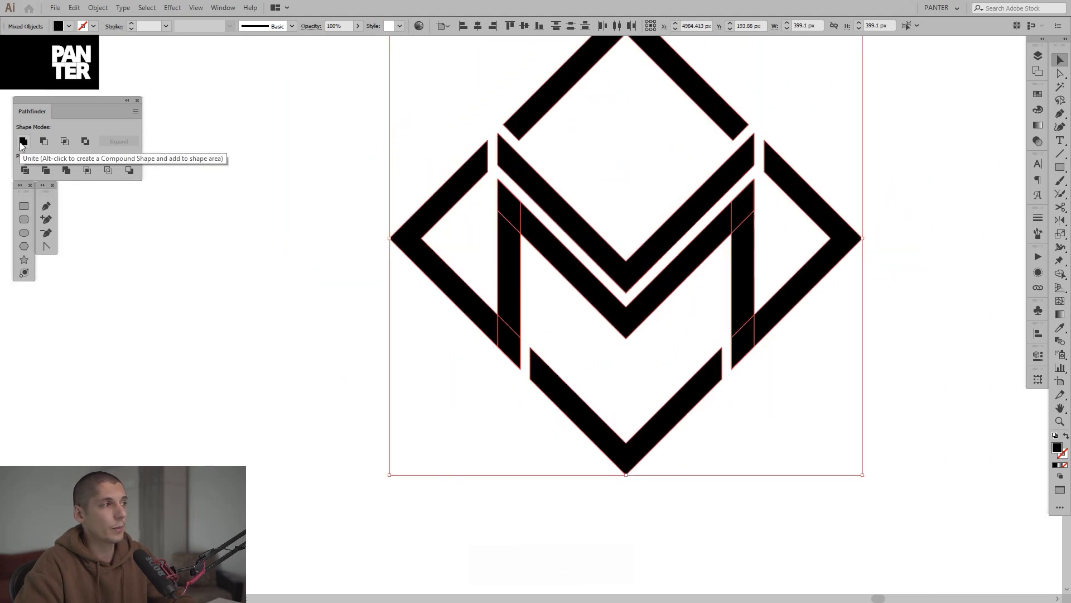
click(24, 142)
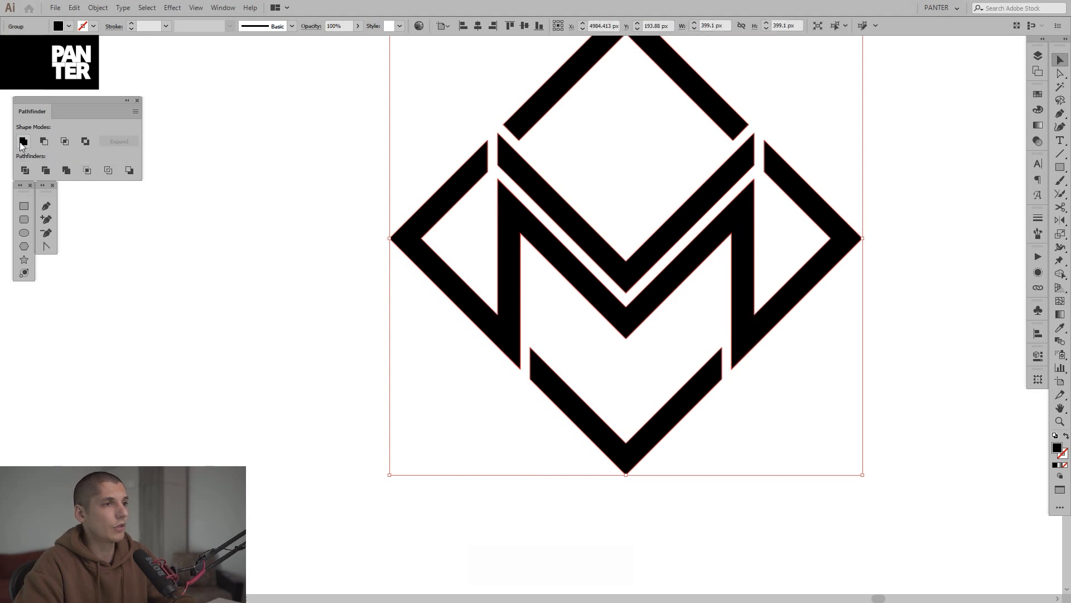
Toggle the Pathfinder panel from the Window menu's panel list
click(197, 8)
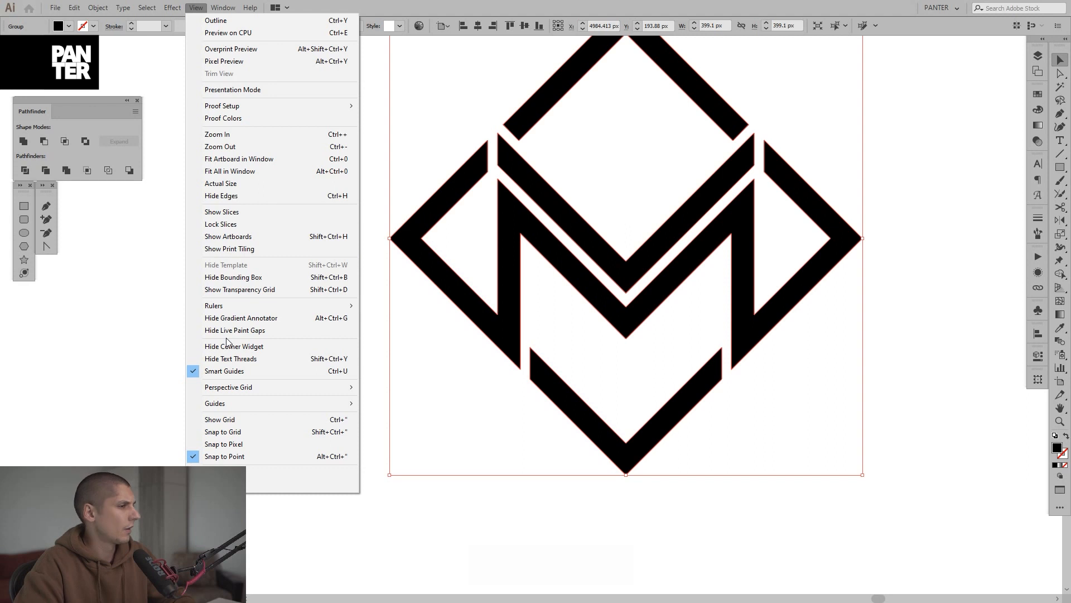
click(223, 7)
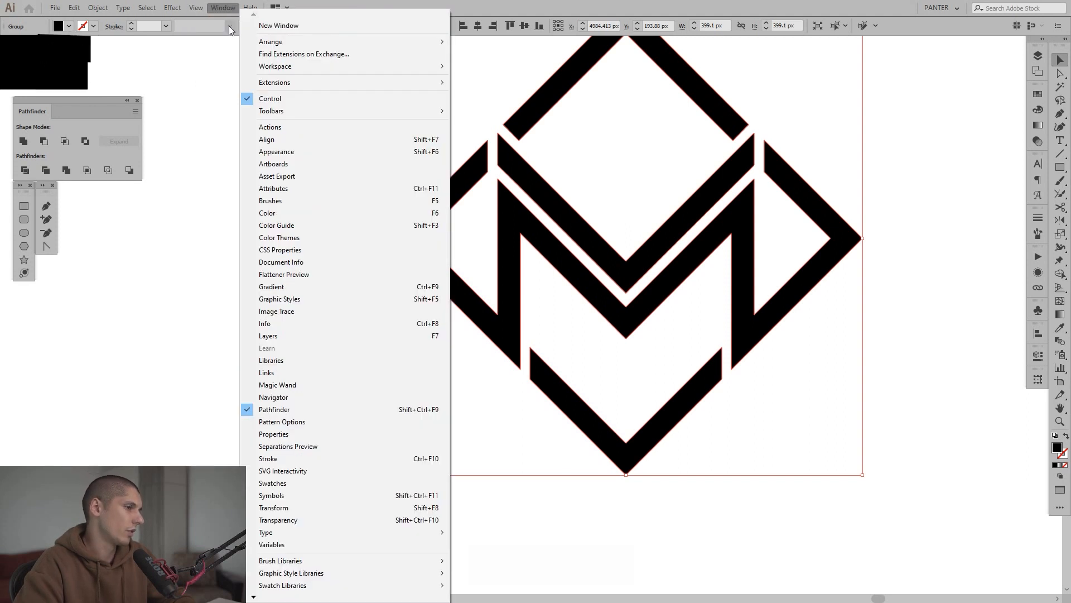
mouse_move(297, 409)
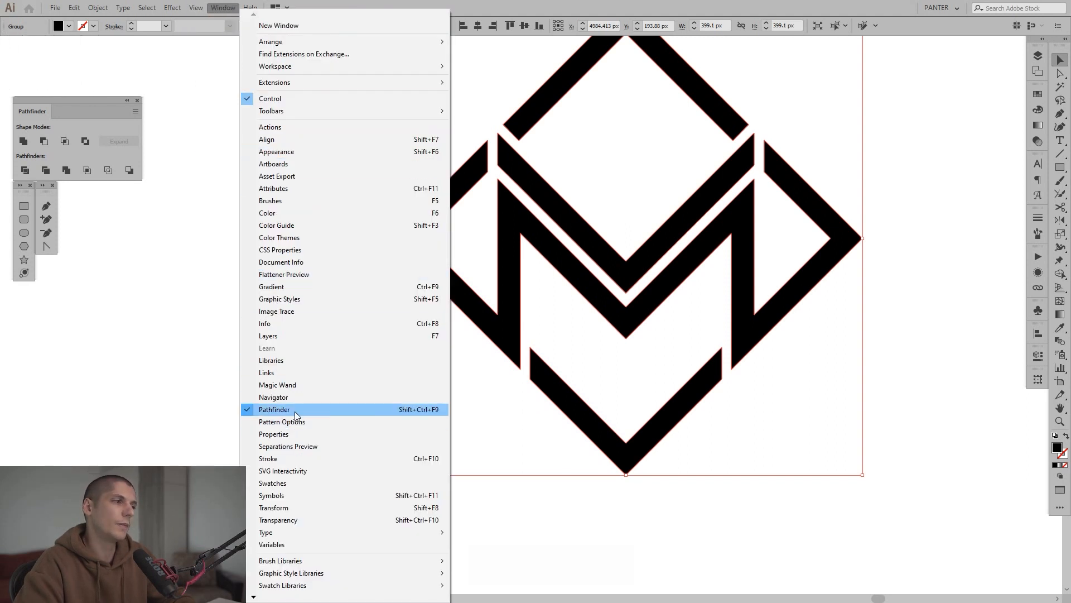
click(274, 409)
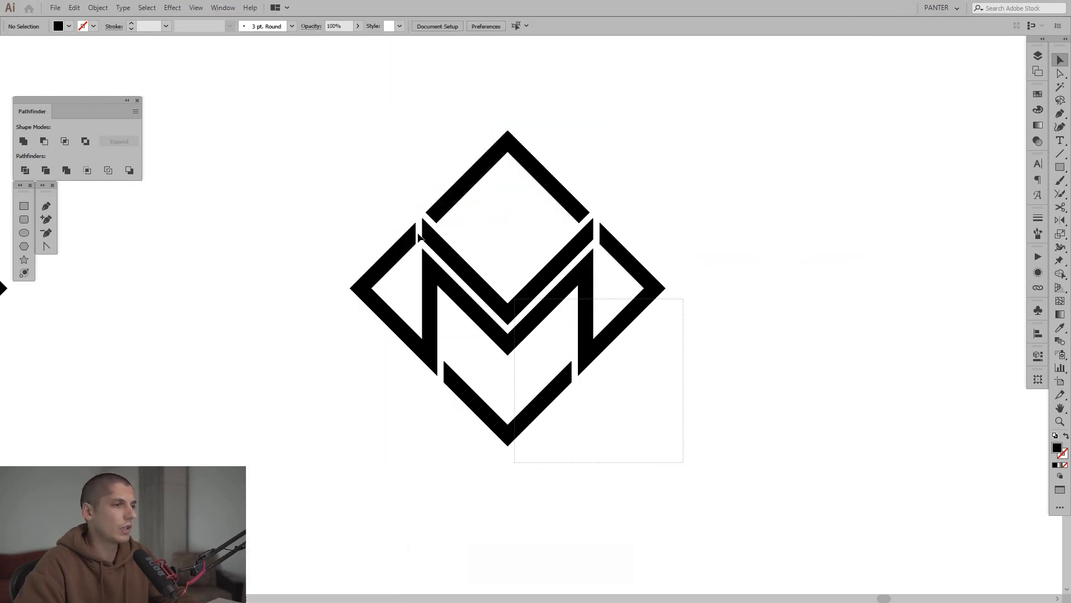
Delete the rightmost monogram copy and select one of the two remaining monograms
click(505, 287)
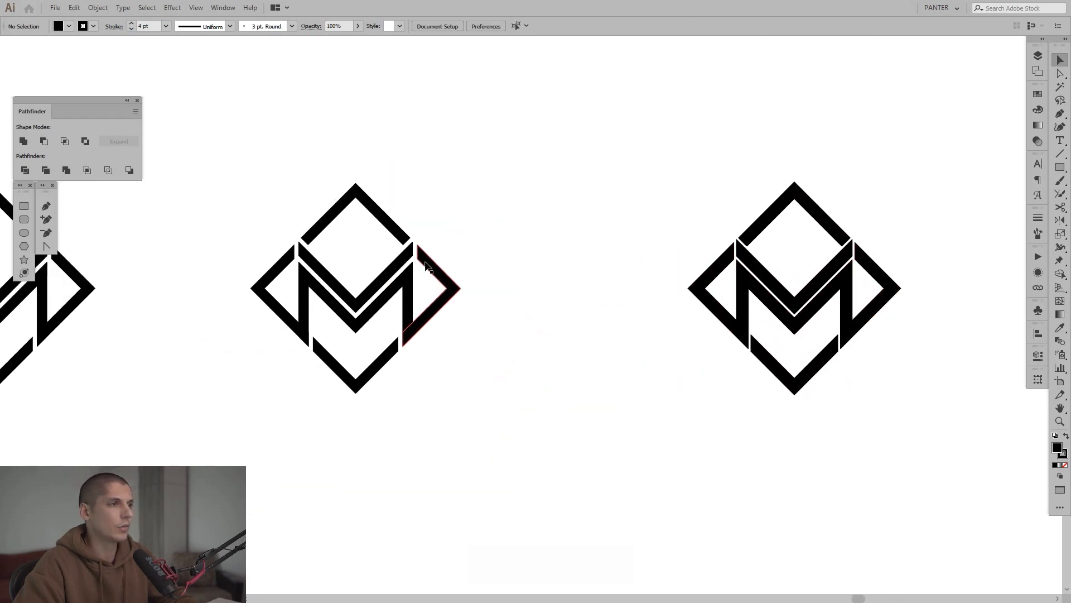
click(745, 257)
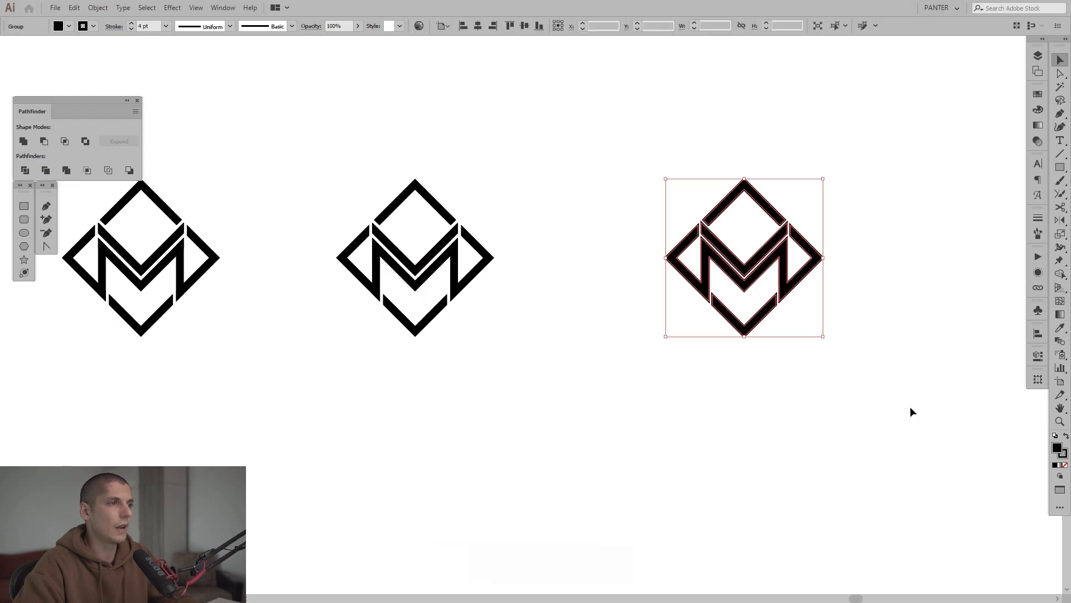
key(Delete)
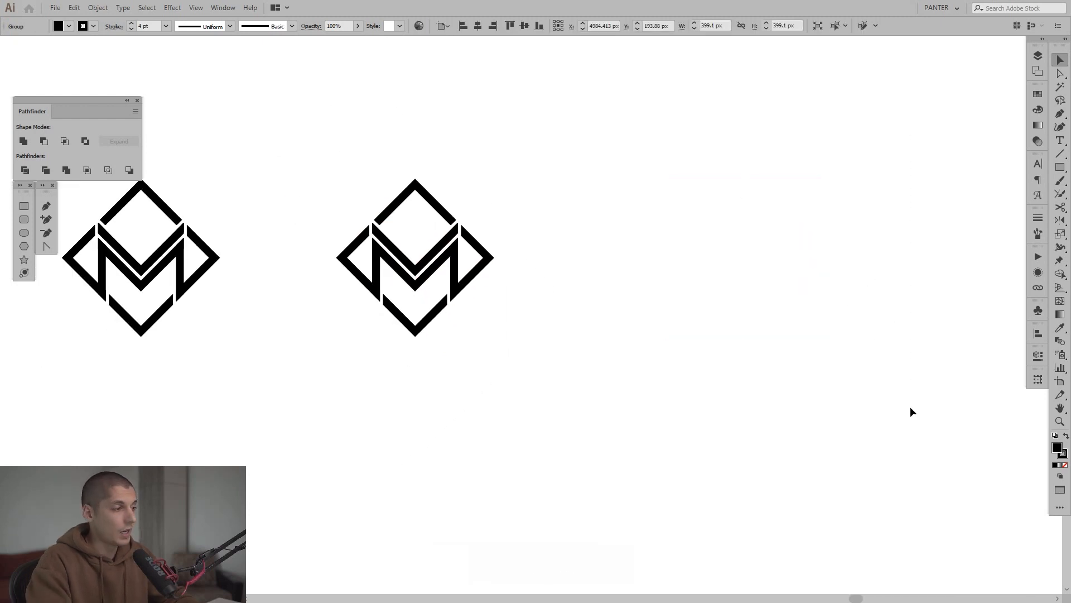
click(416, 258)
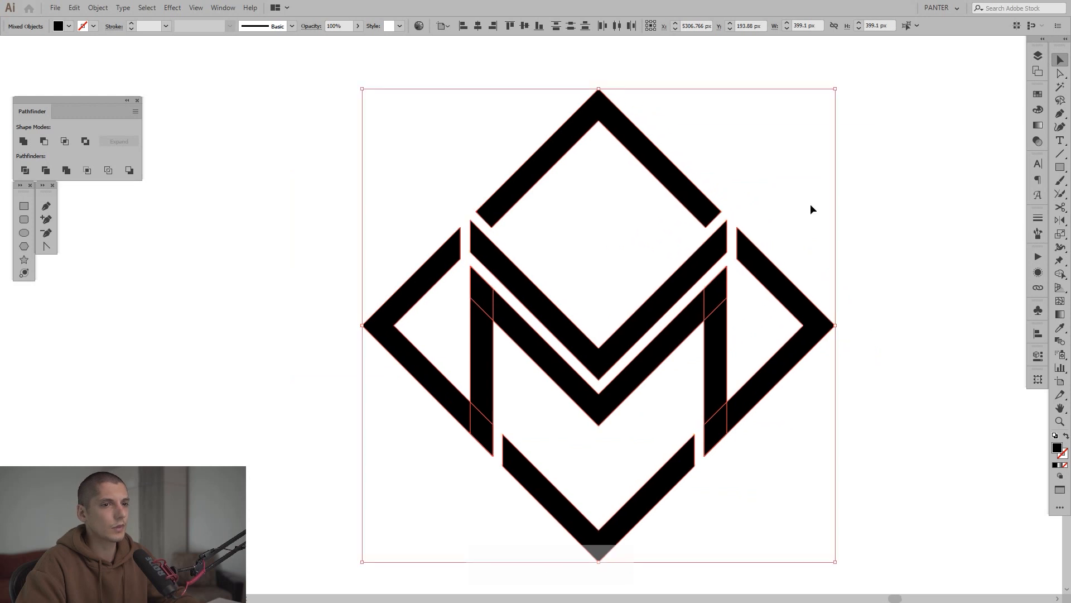
Shift-select the frame's four outer corner anchors and round them with the live corner widget
click(1061, 73)
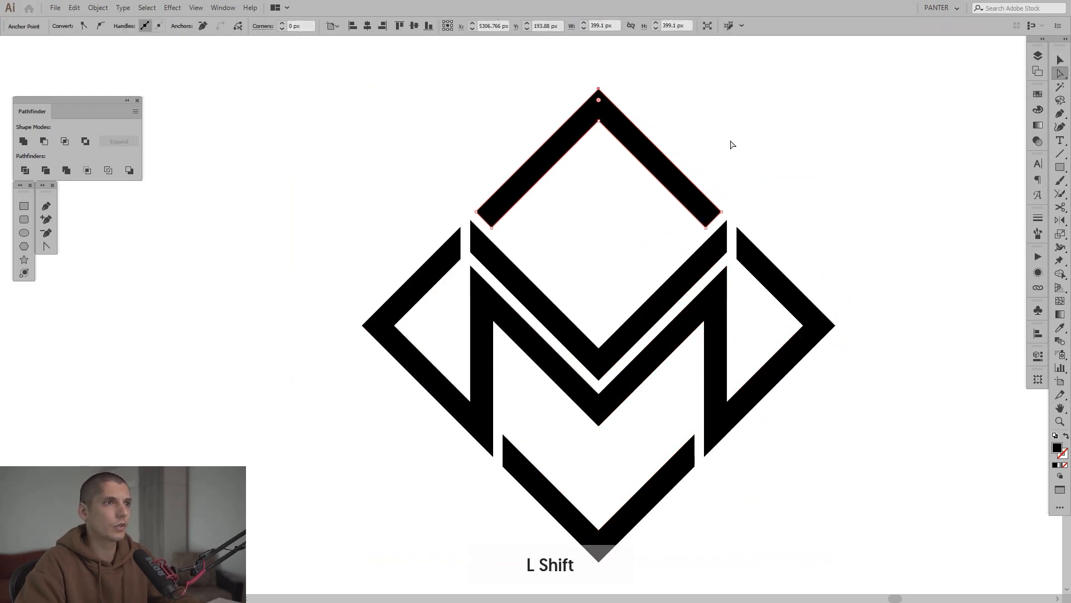
key(space)
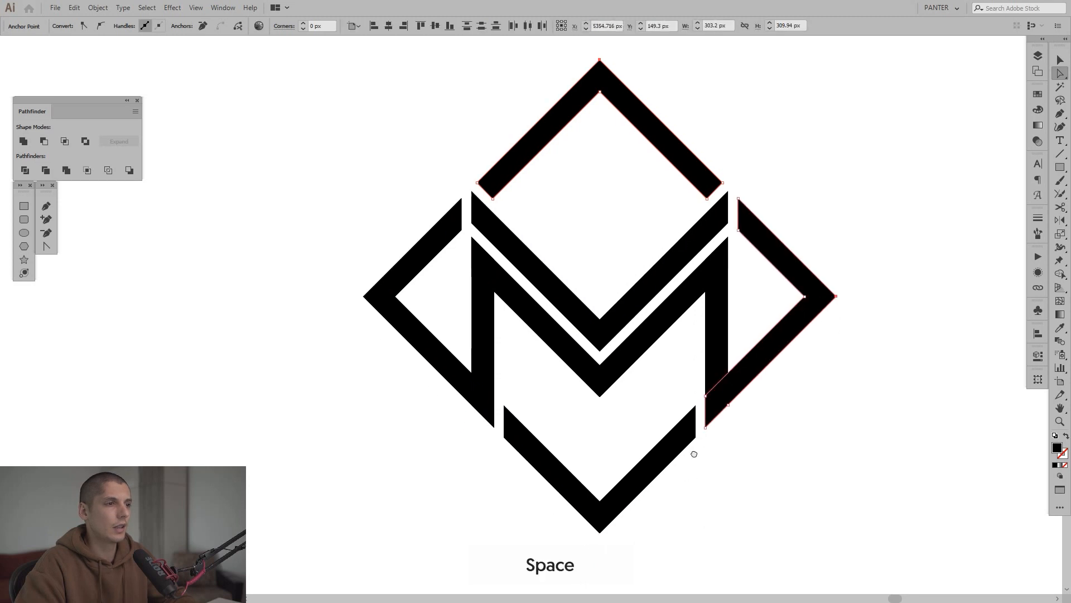
key(shift)
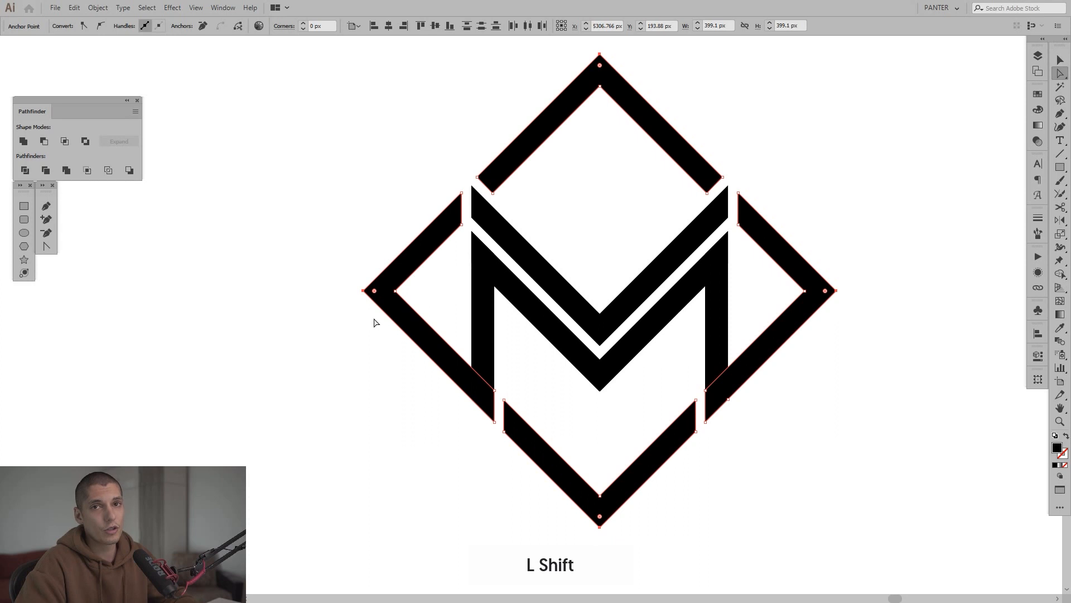
mouse_move(375, 287)
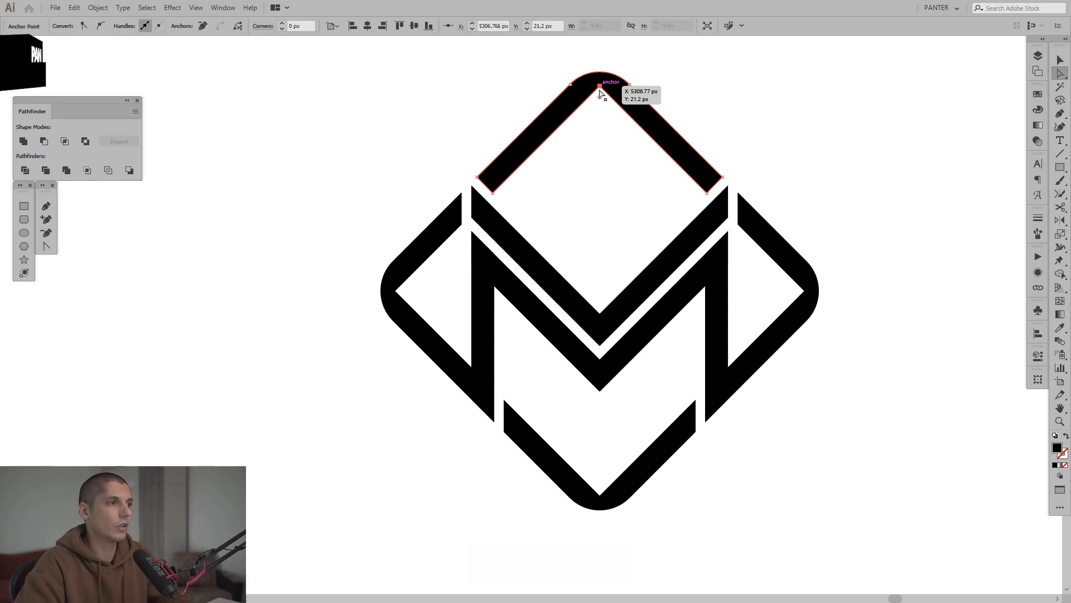
key(shift)
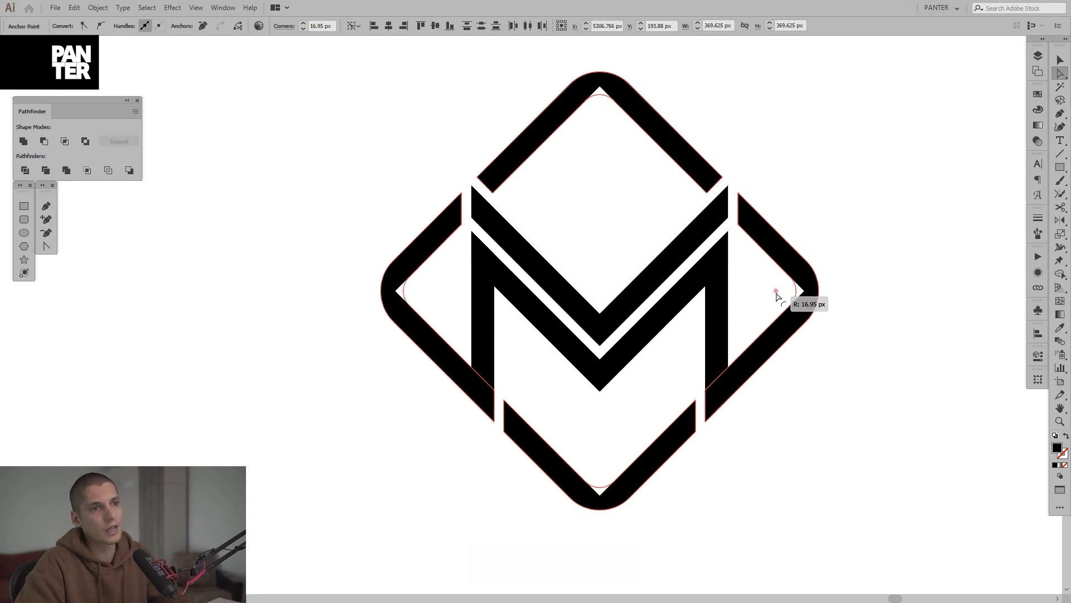
click(864, 348)
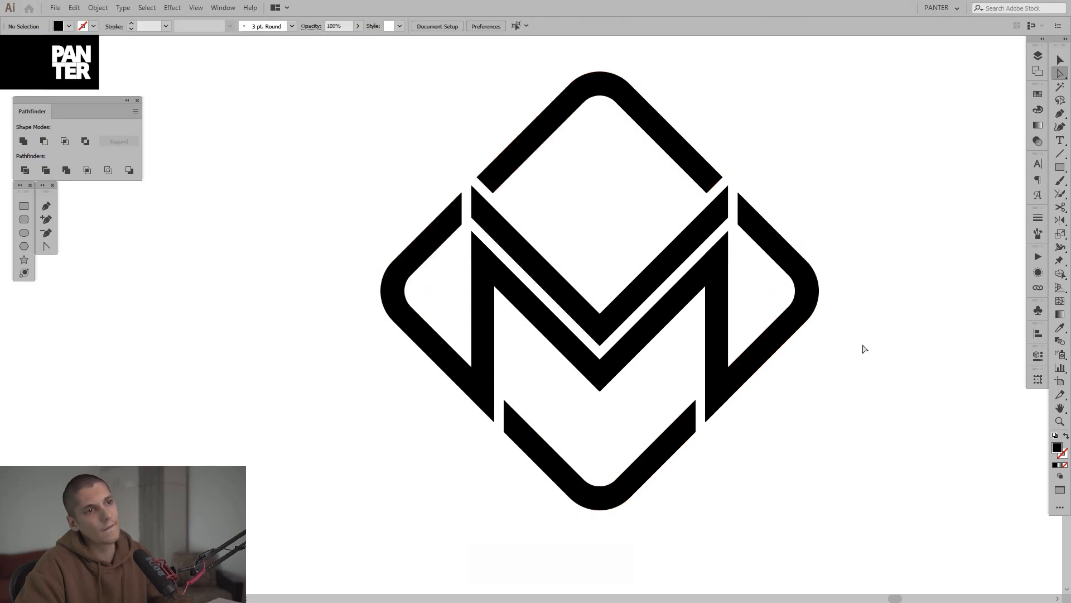